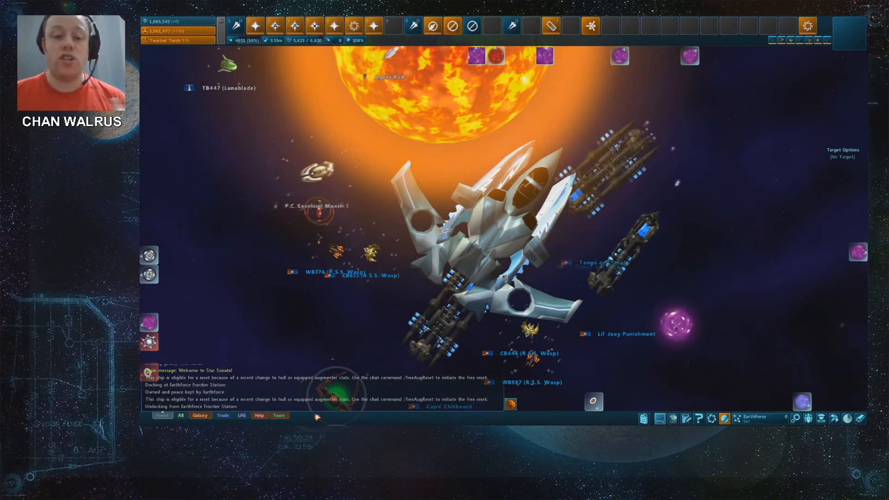
Step: Launch Discord from the Windows Start menu over the Star Sonata game
click(147, 418)
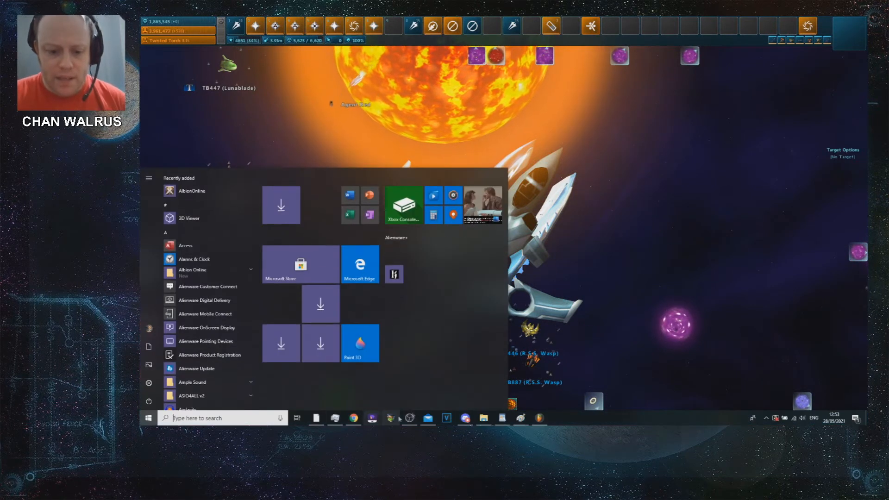
click(465, 418)
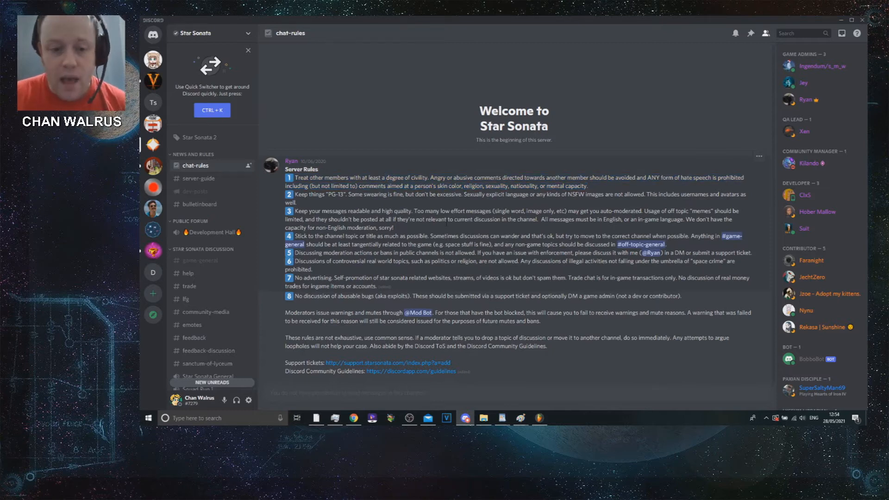
mouse_move(641, 244)
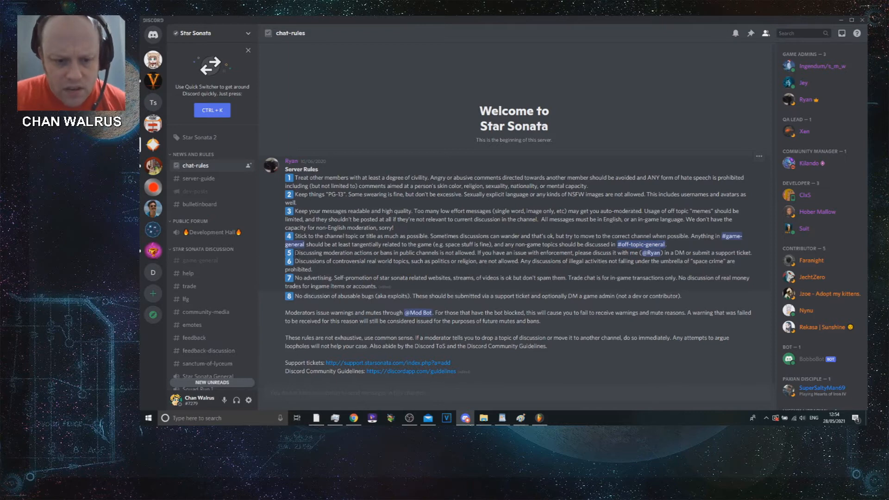
mouse_move(517, 230)
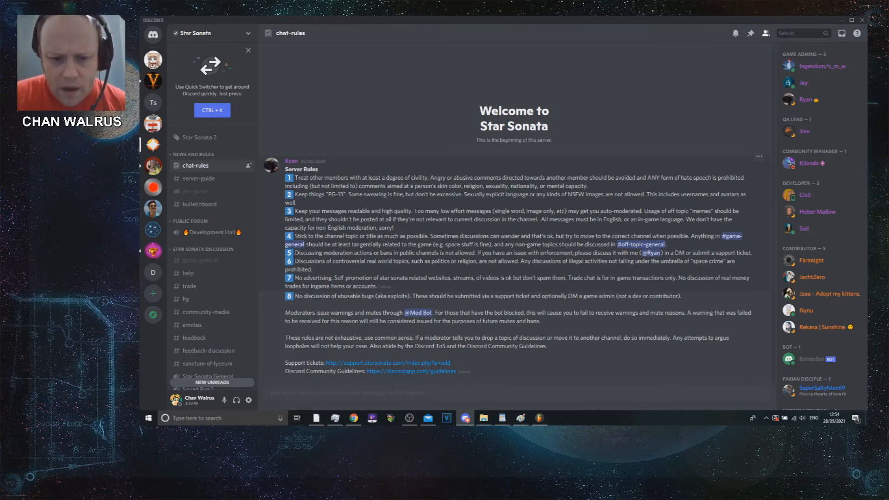
mouse_move(507, 270)
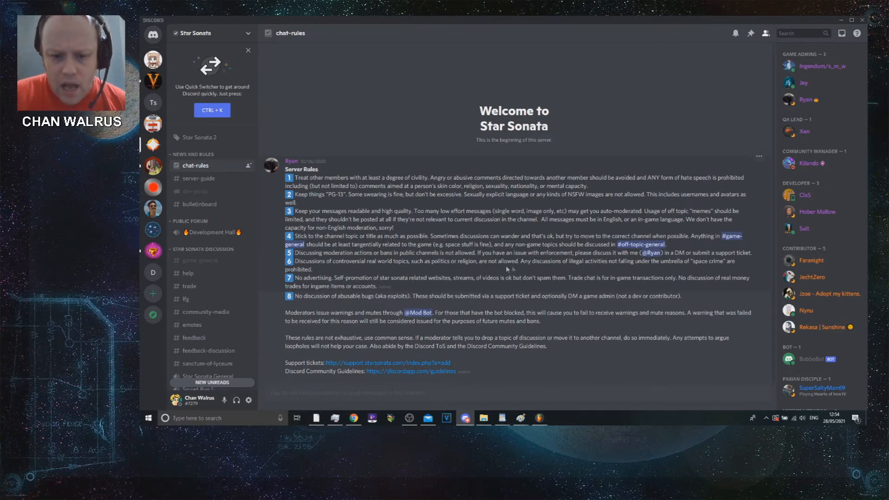
mouse_move(334, 271)
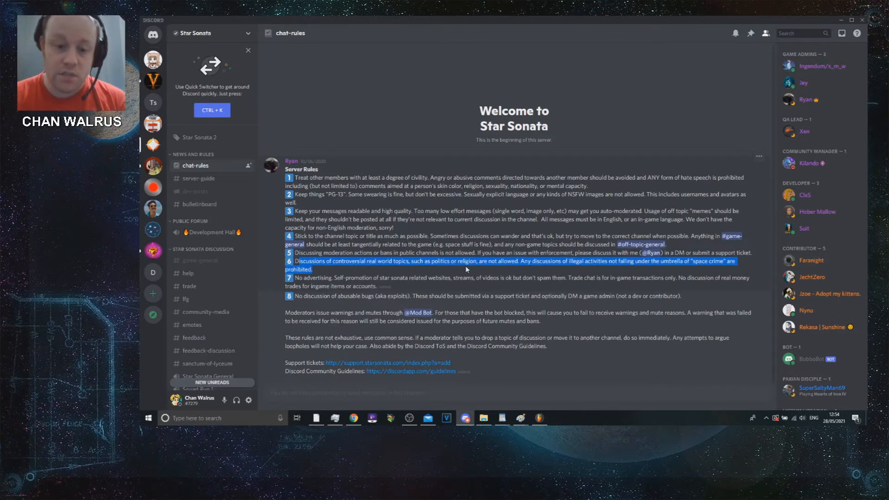
mouse_move(438, 123)
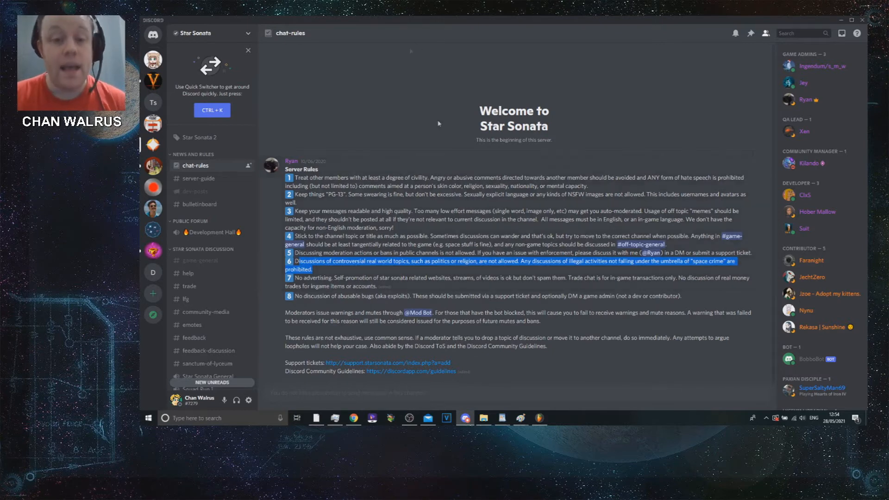
mouse_move(543, 286)
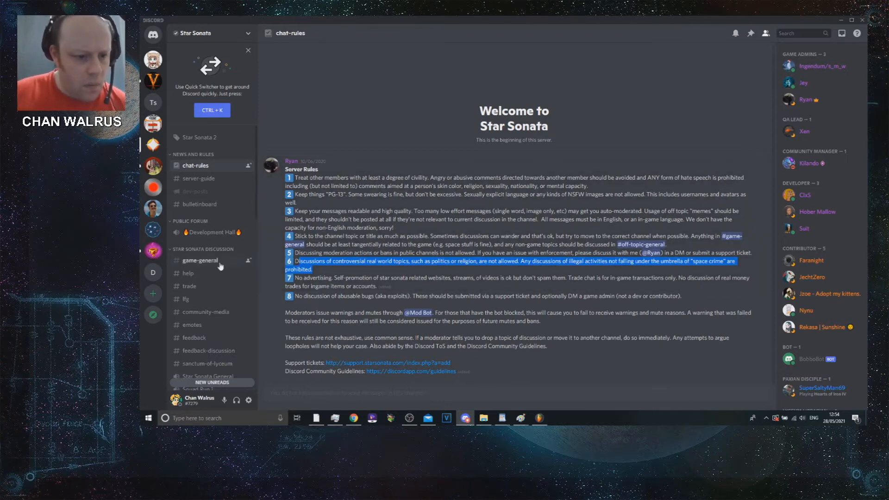
Step: Open #game-general and scroll through the players' politics-and-rules debate
click(199, 261)
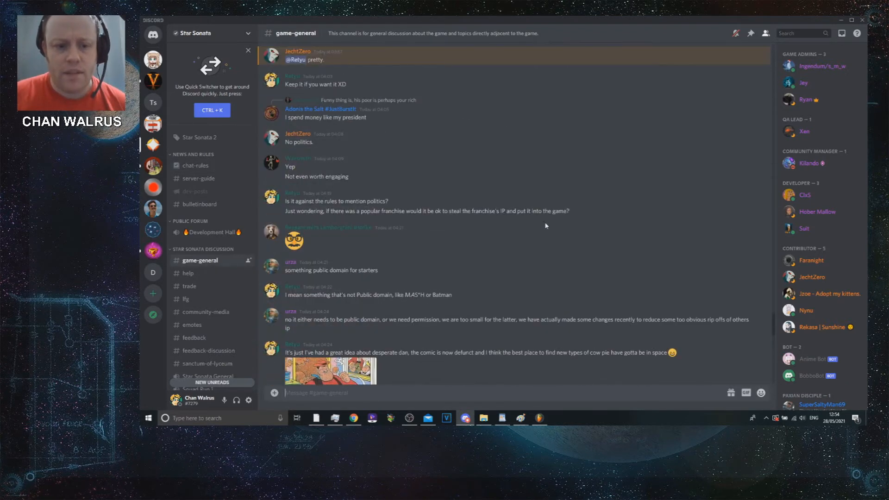
scroll(down, 3)
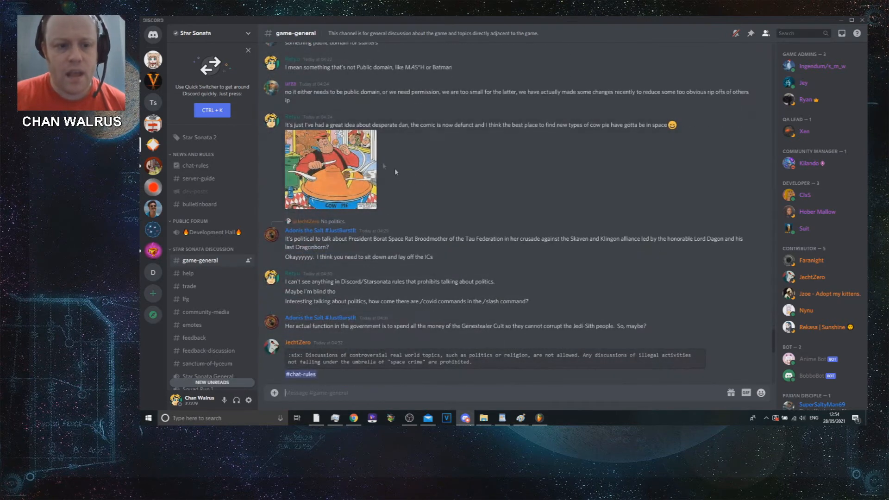
scroll(up, 3)
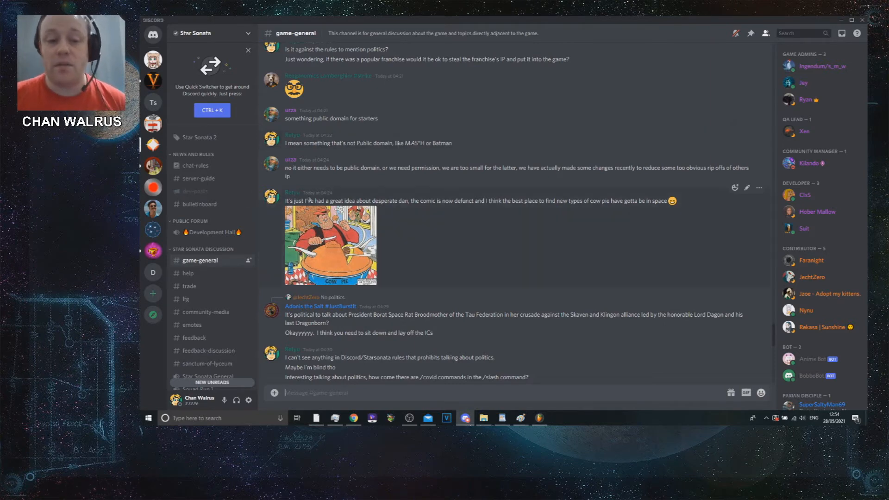
mouse_move(497, 239)
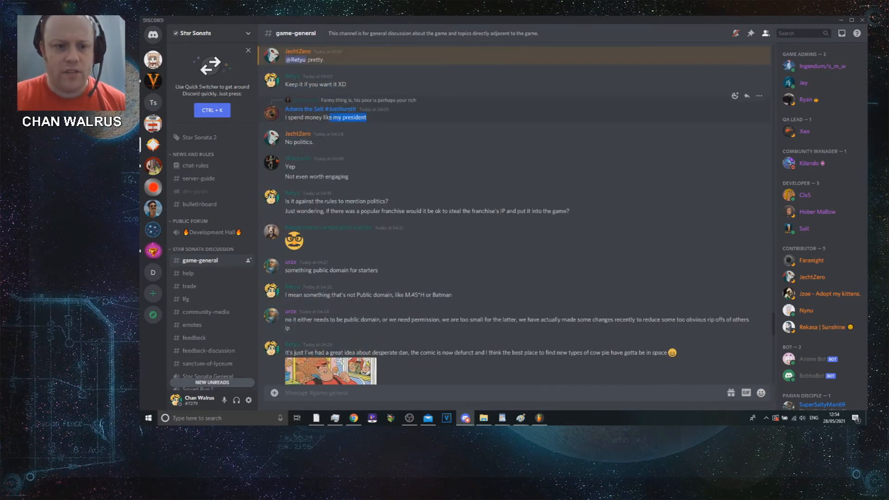
scroll(down, 3)
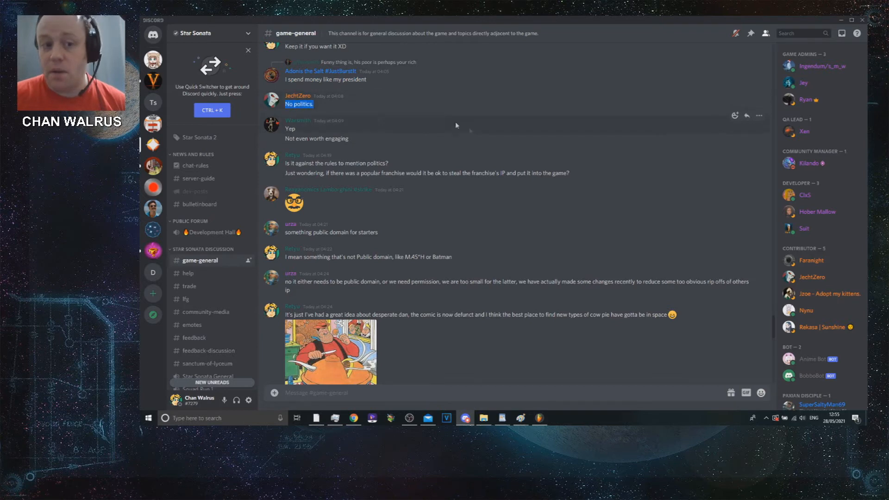
scroll(down, 3)
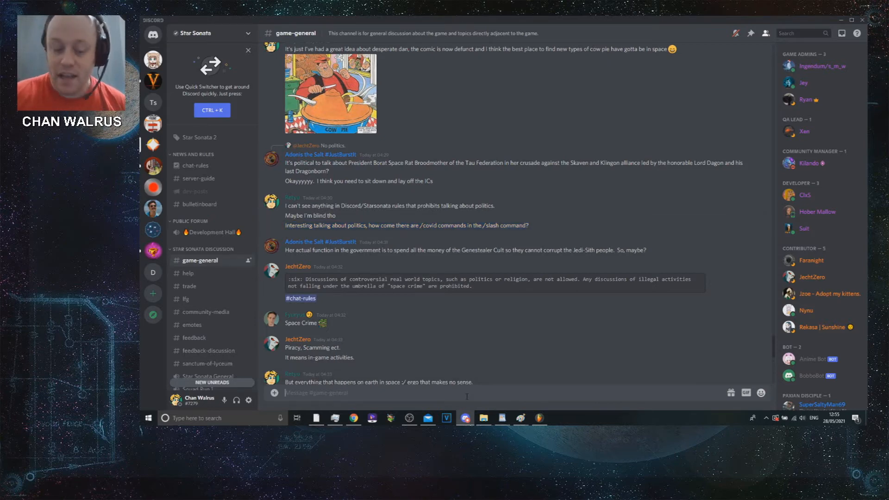
Step: Type / in game-general and browse Dyno's command list down to /covid
text(/)
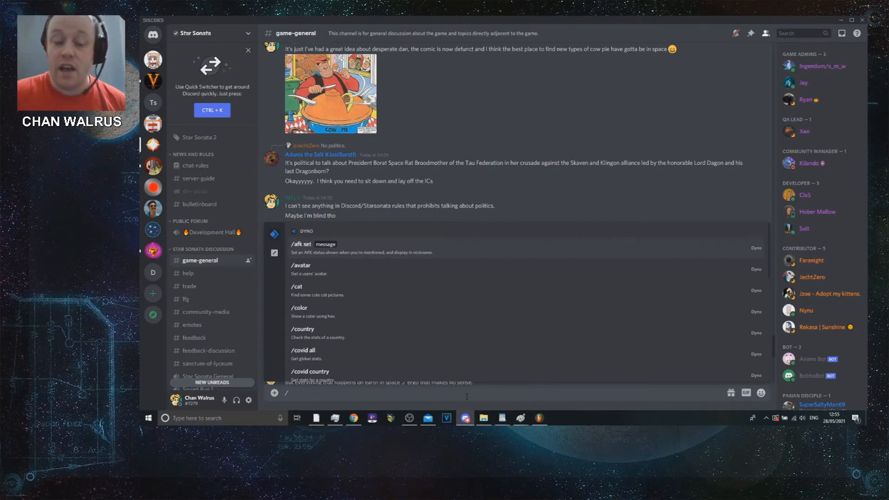
mouse_move(422, 265)
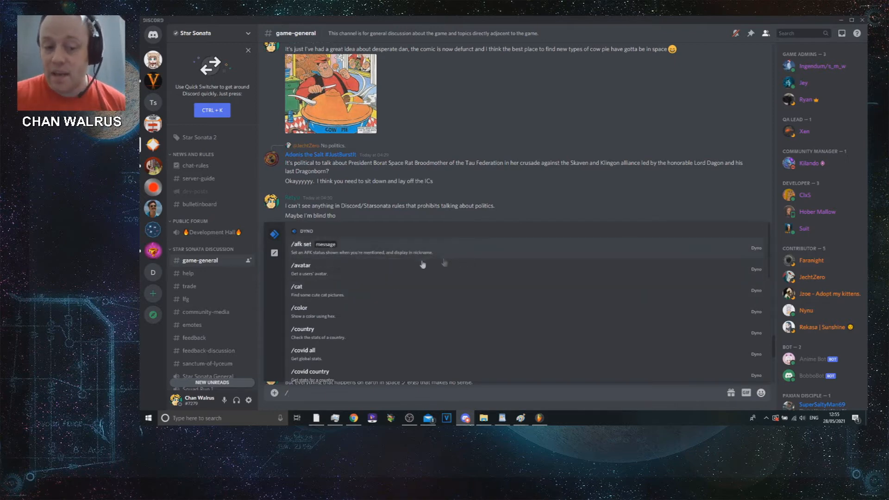
scroll(down, 3)
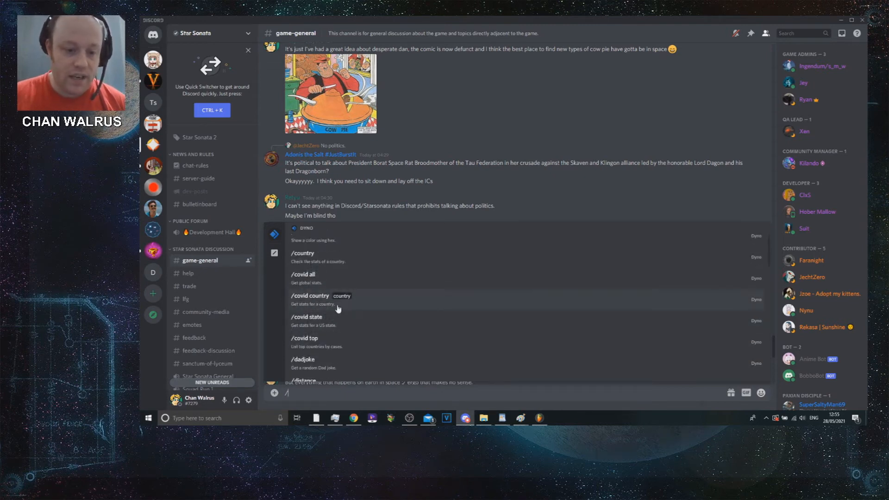
mouse_move(373, 351)
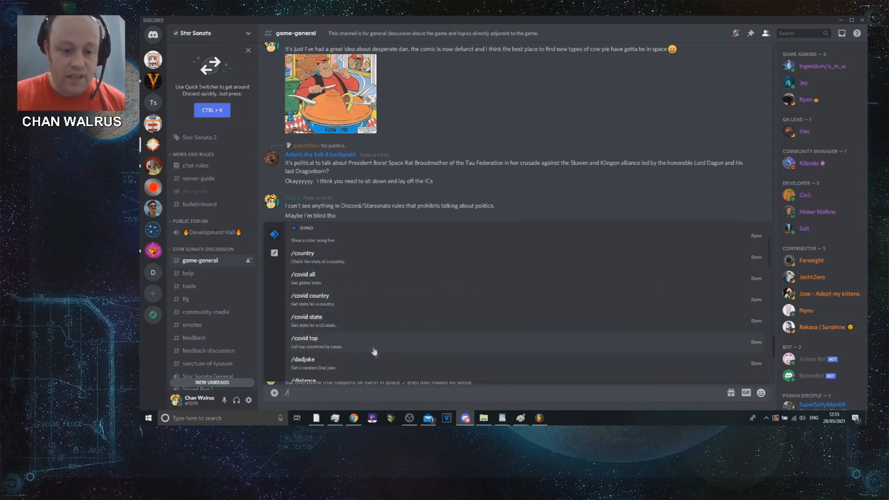
scroll(down, 3)
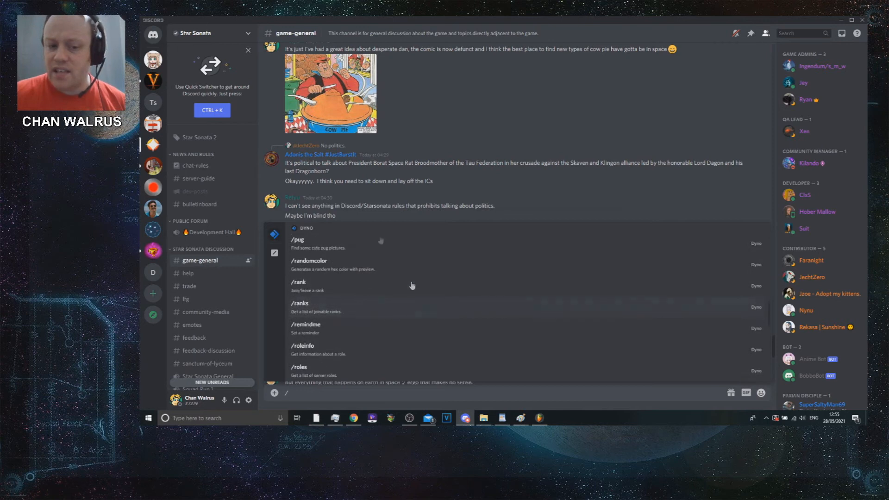
scroll(down, 3)
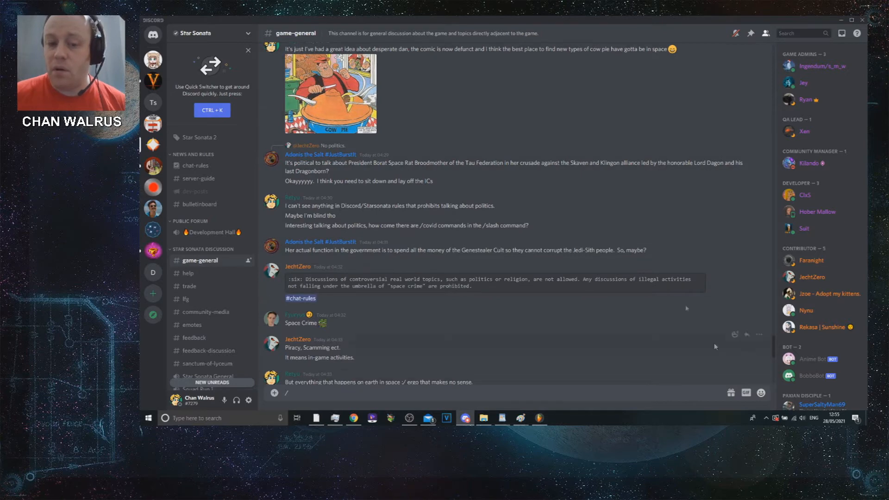
mouse_move(561, 270)
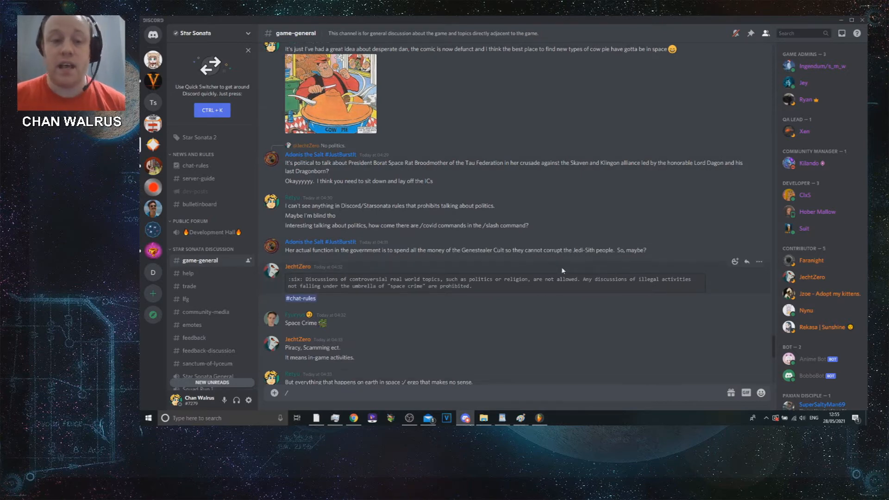
mouse_move(334, 225)
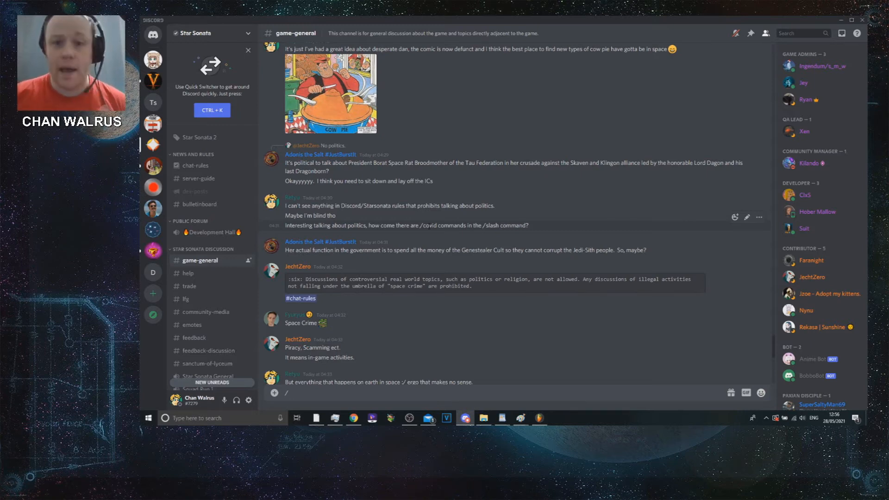
mouse_move(481, 126)
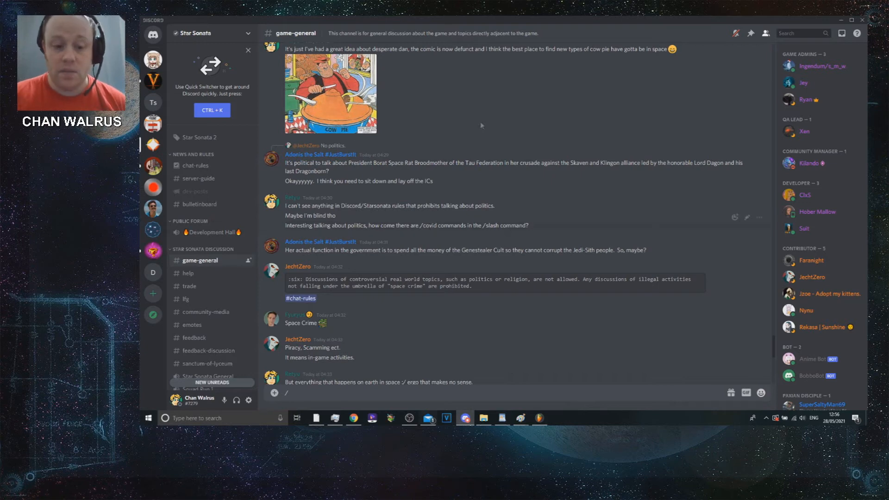
mouse_move(431, 303)
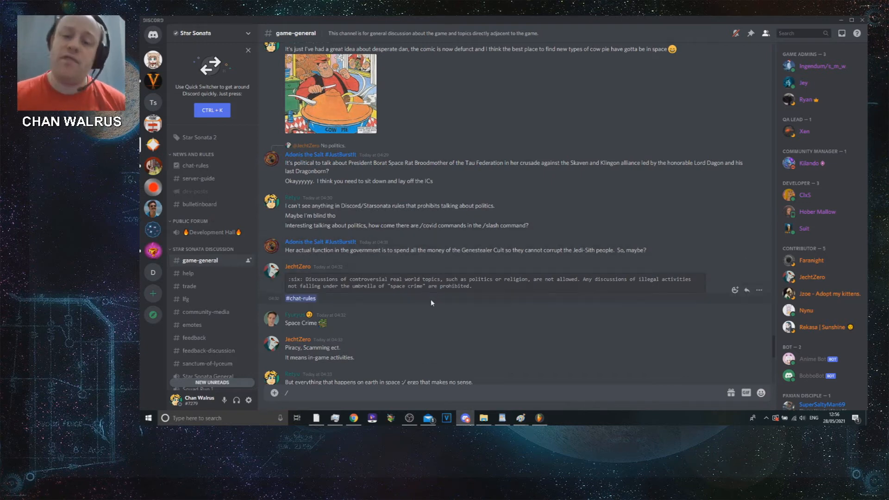
mouse_move(426, 306)
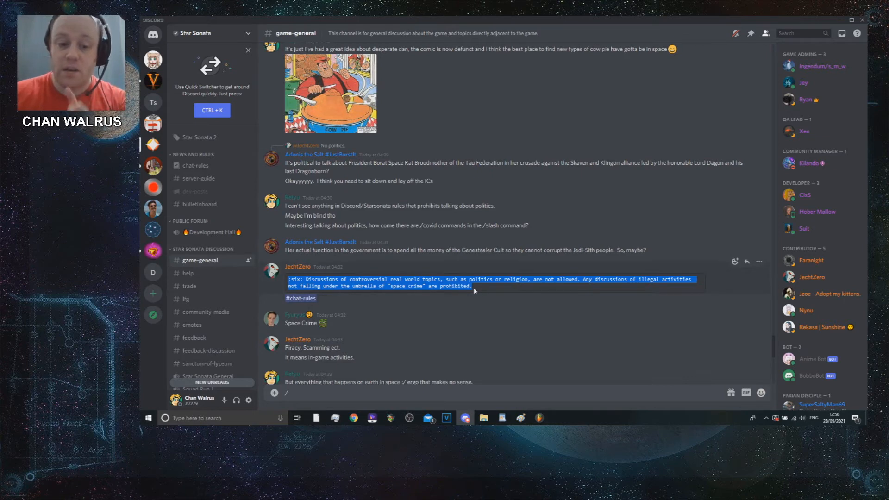
click(434, 293)
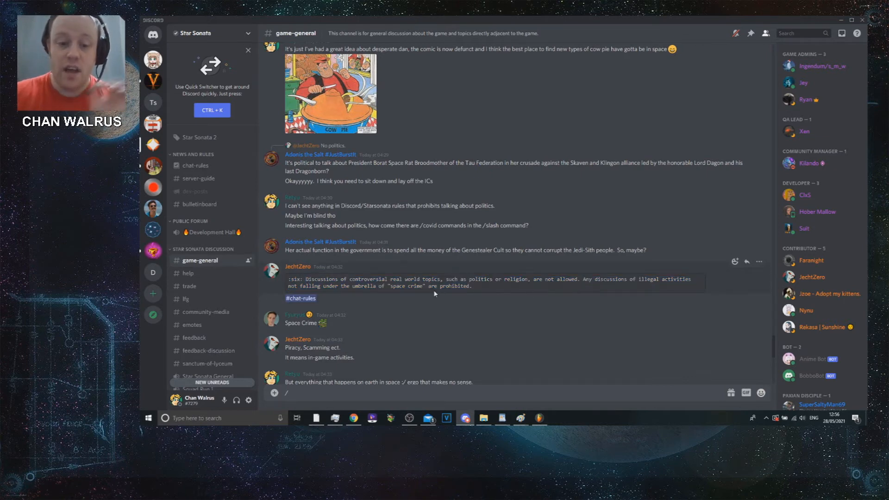
scroll(down, 3)
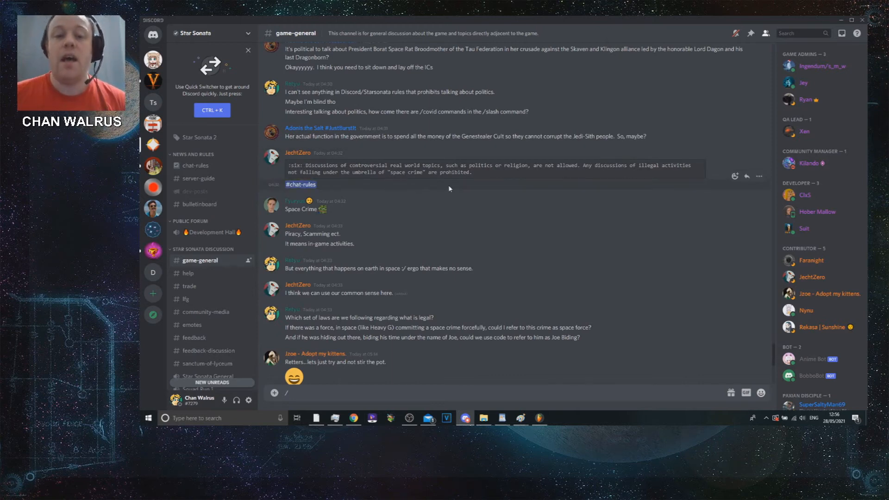
scroll(up, 3)
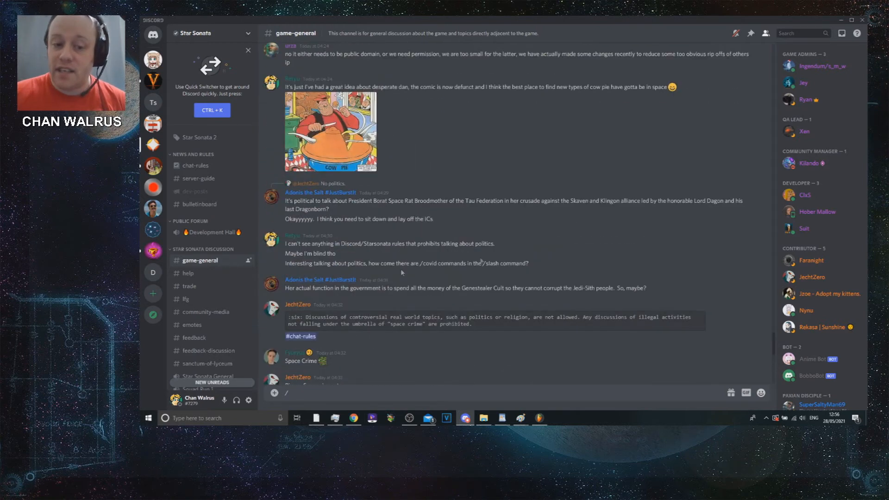
scroll(down, 3)
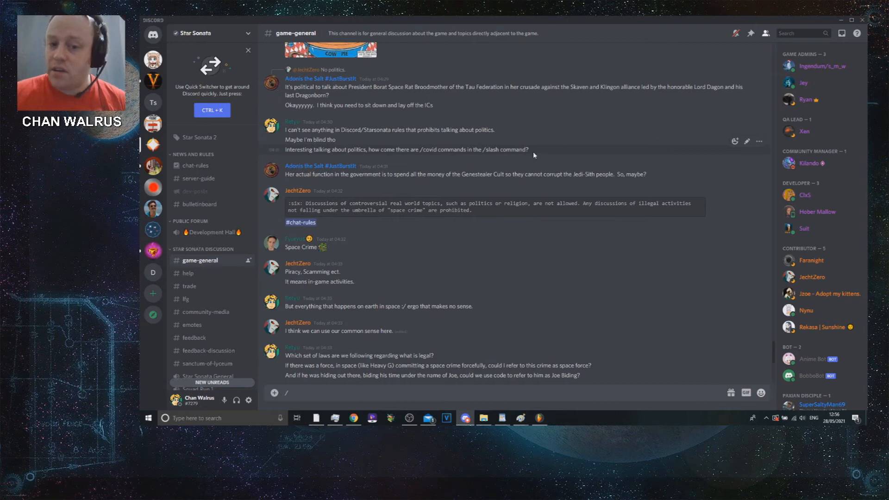
scroll(down, 3)
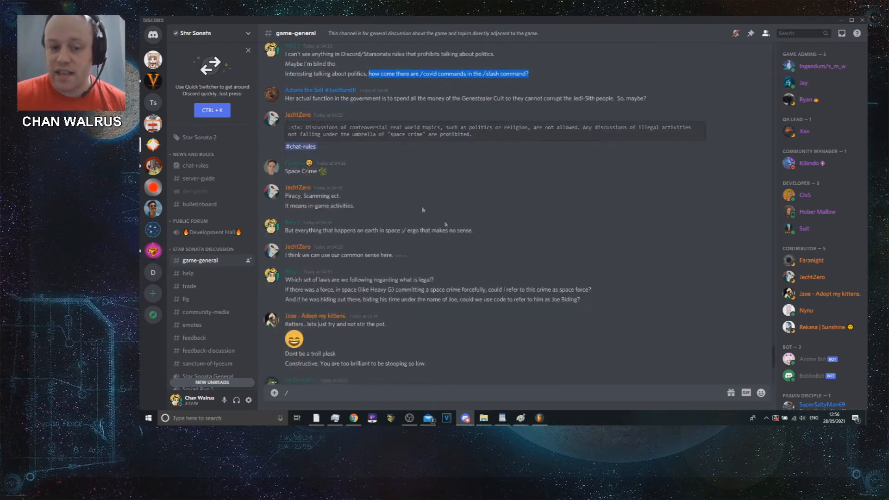
double_click(379, 231)
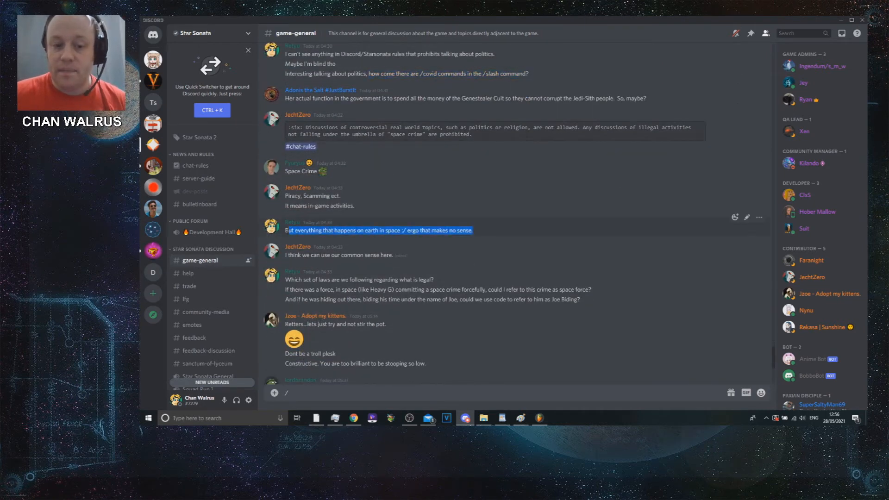
mouse_move(542, 230)
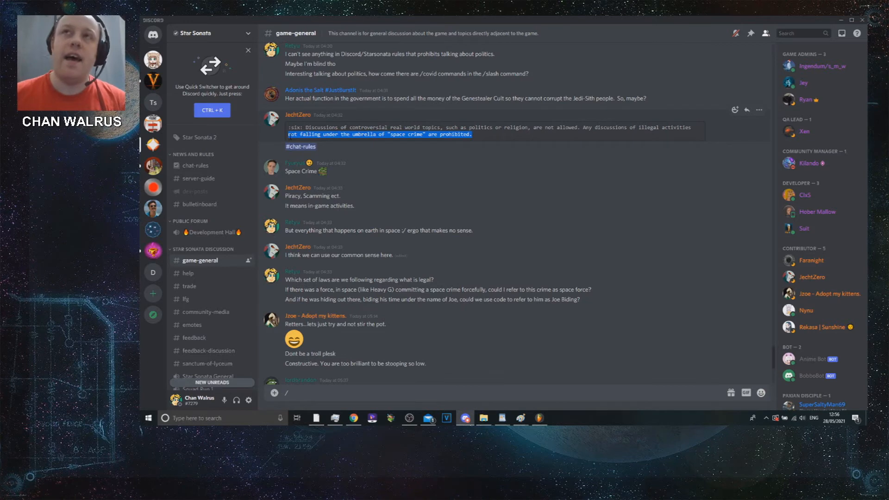
mouse_move(478, 183)
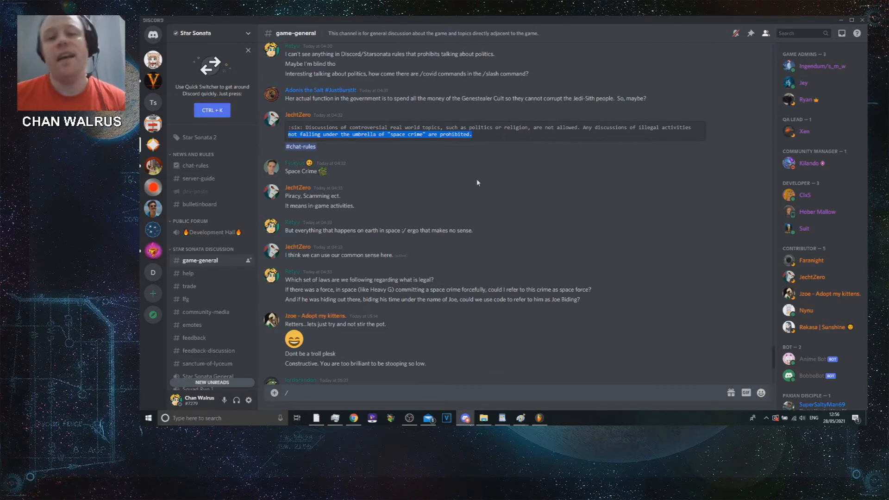
mouse_move(414, 194)
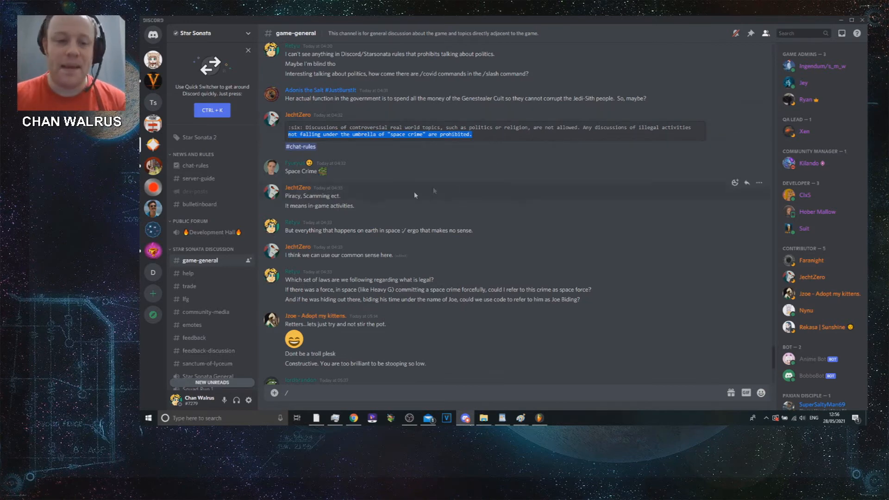
mouse_move(383, 226)
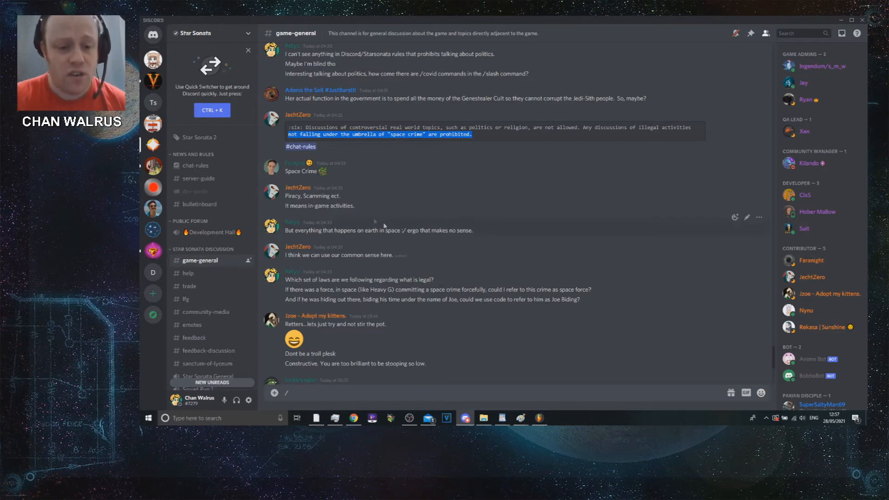
scroll(down, 3)
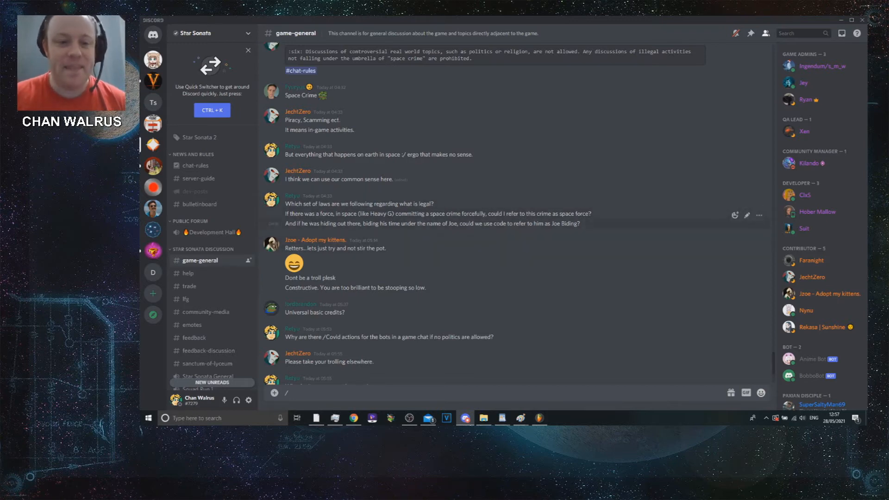
mouse_move(497, 250)
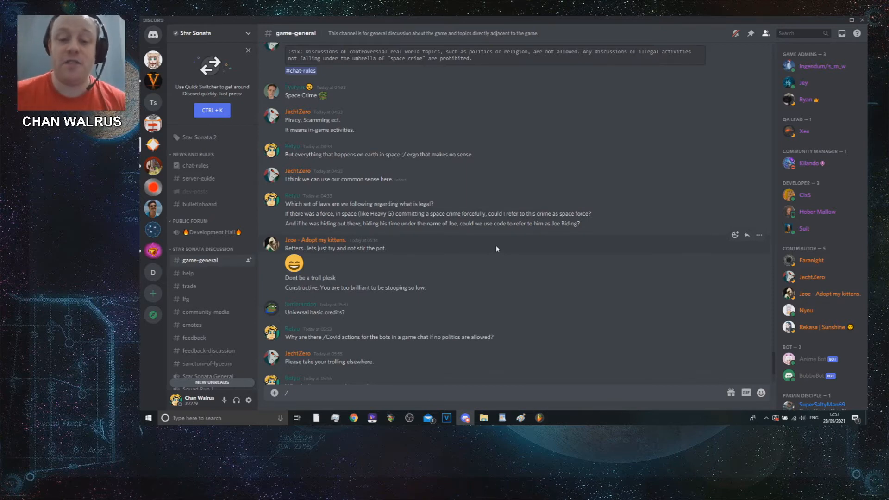
mouse_move(604, 222)
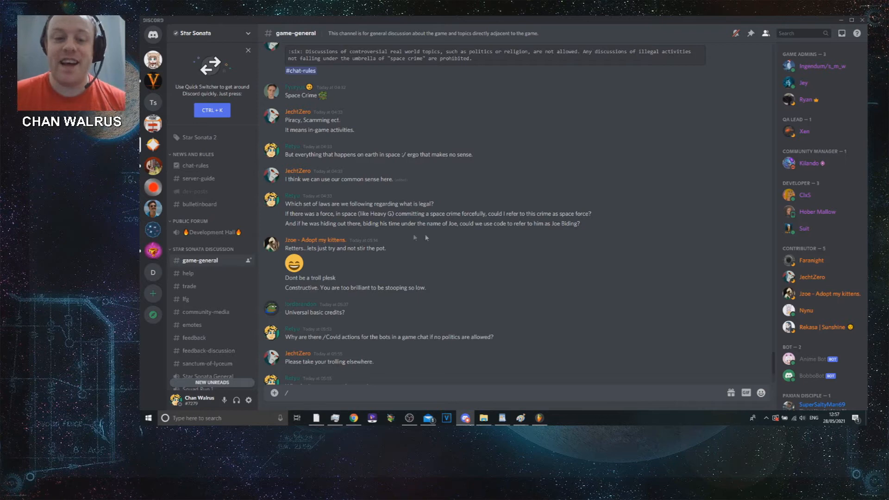
mouse_move(500, 232)
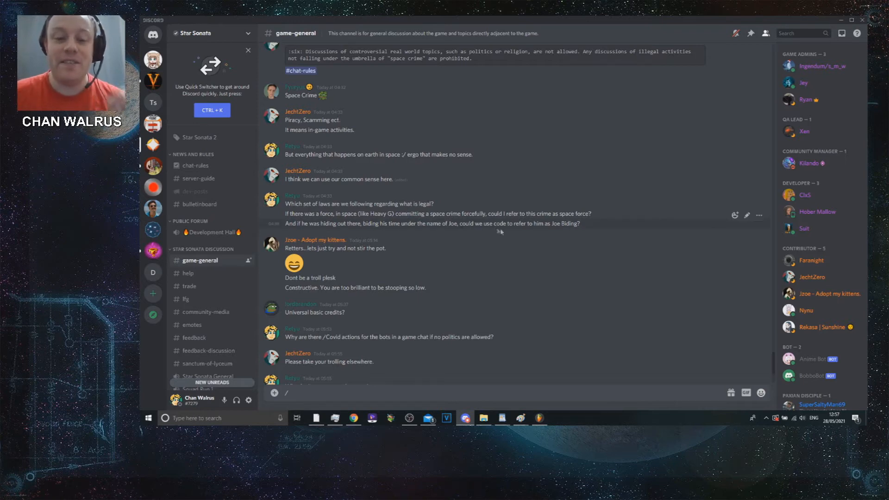
mouse_move(522, 235)
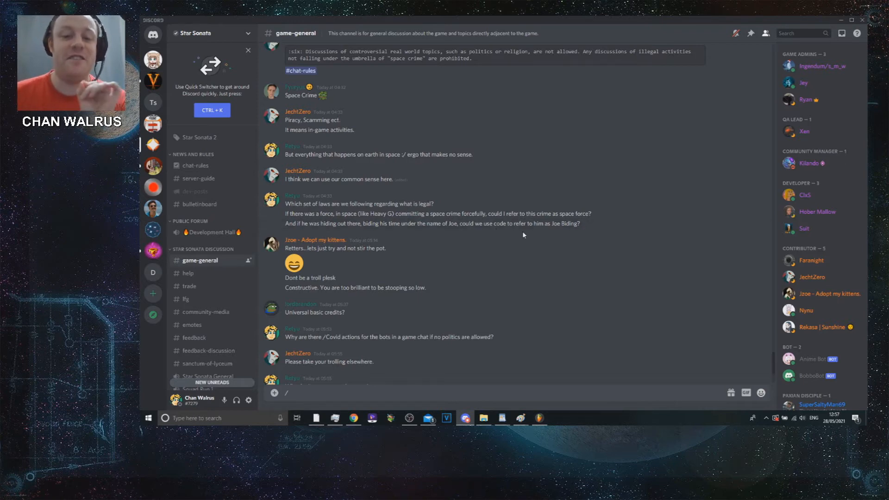
mouse_move(588, 230)
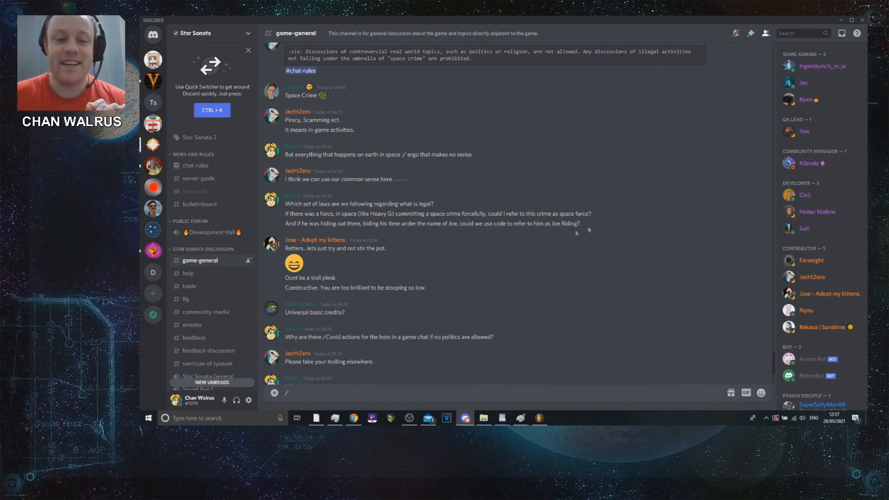
mouse_move(420, 268)
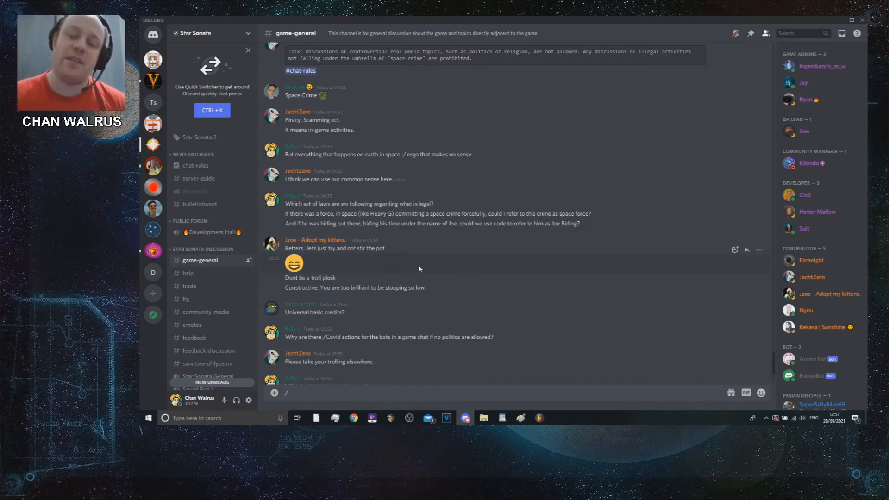
mouse_move(628, 240)
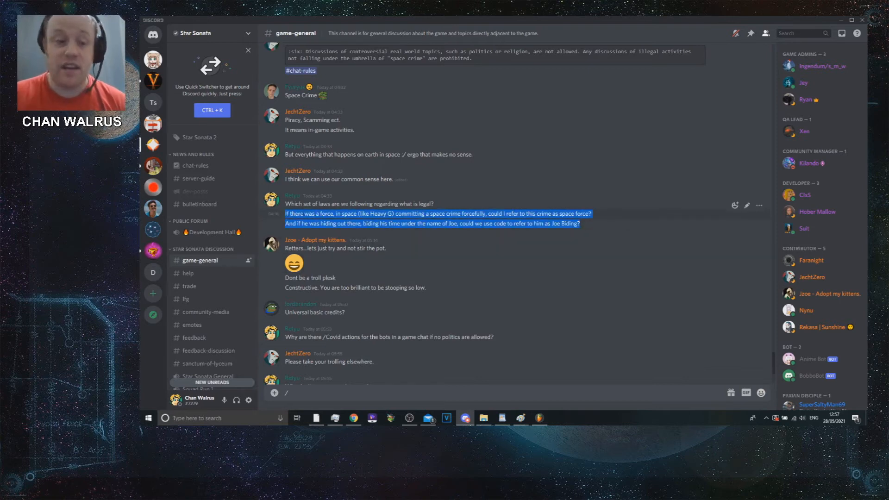
mouse_move(223, 263)
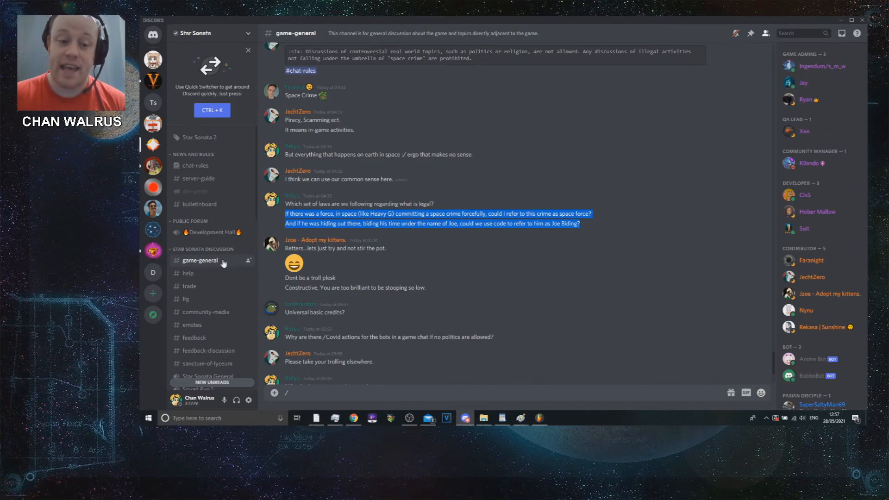
mouse_move(493, 245)
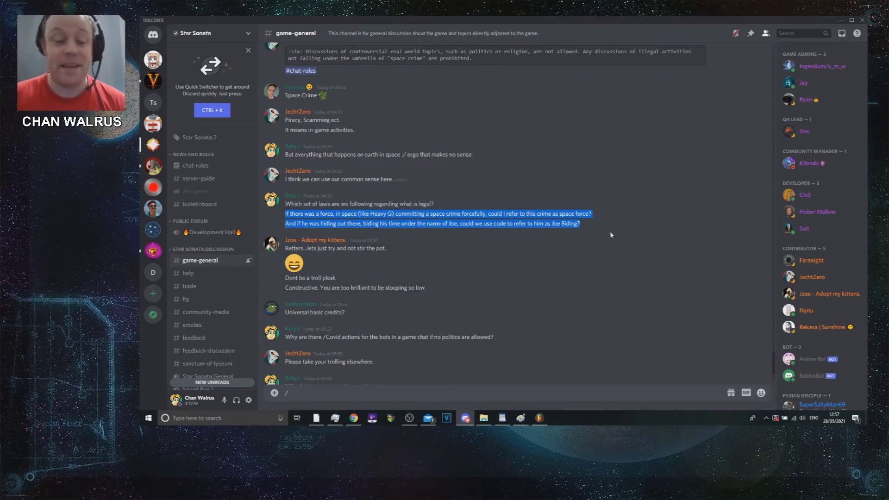
mouse_move(602, 230)
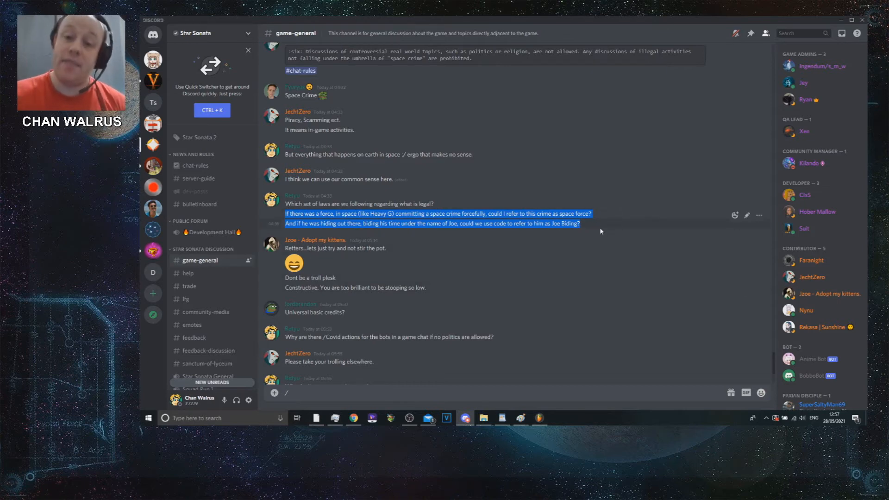
mouse_move(514, 253)
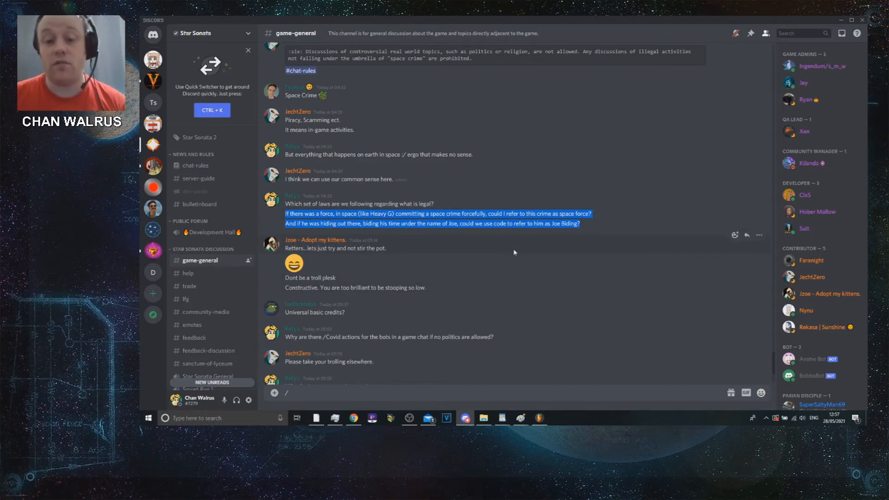
scroll(down, 3)
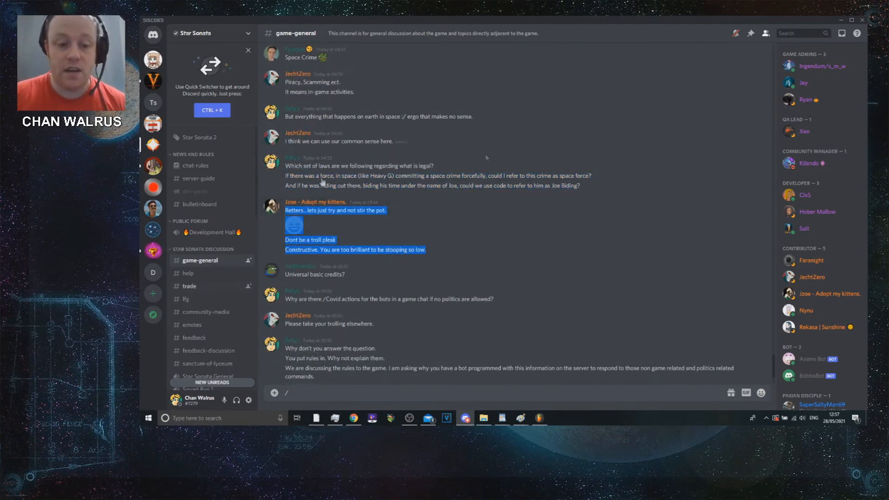
click(315, 202)
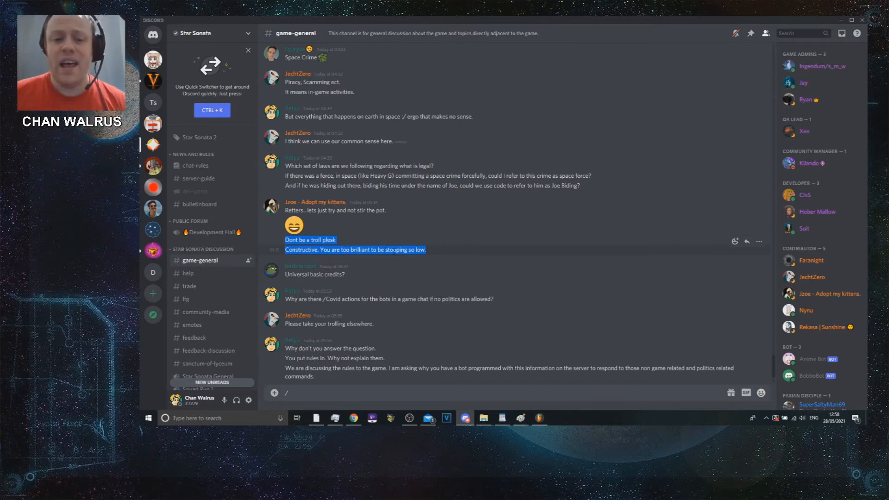
mouse_move(447, 315)
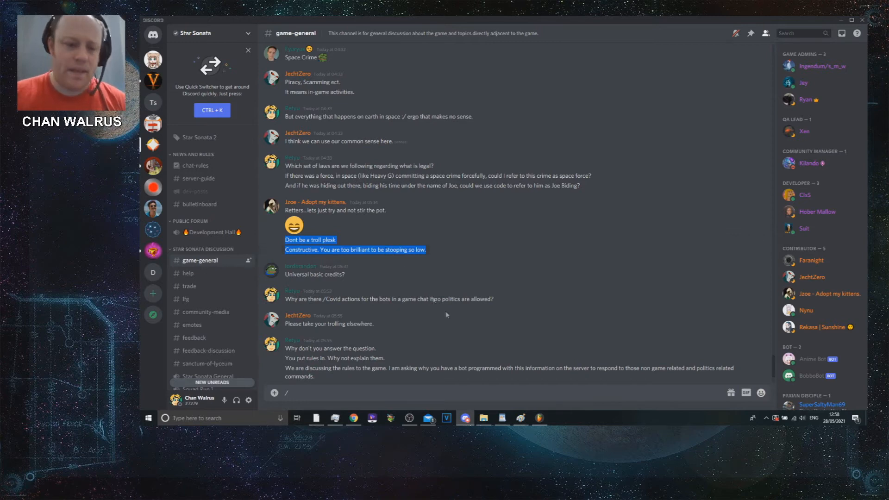
scroll(down, 3)
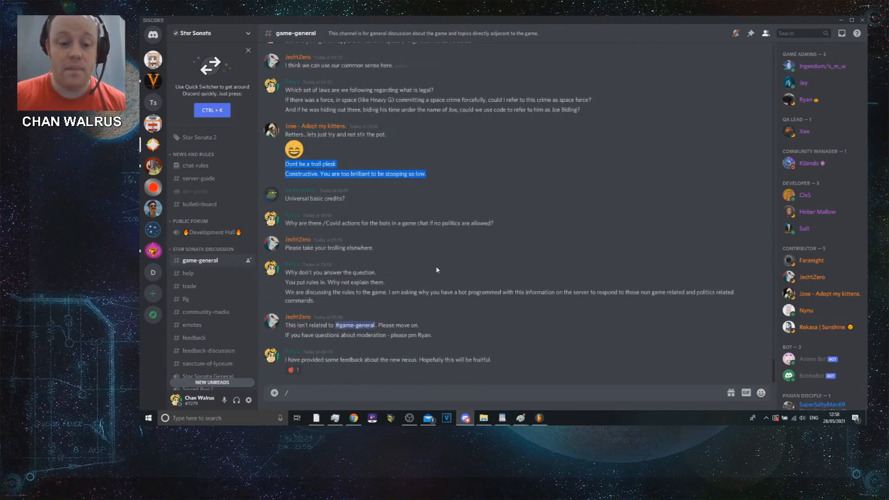
scroll(up, 3)
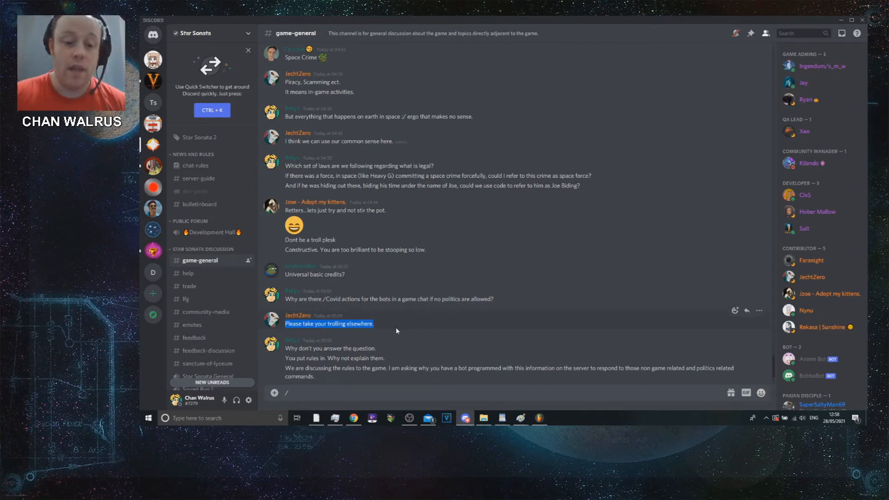
scroll(down, 3)
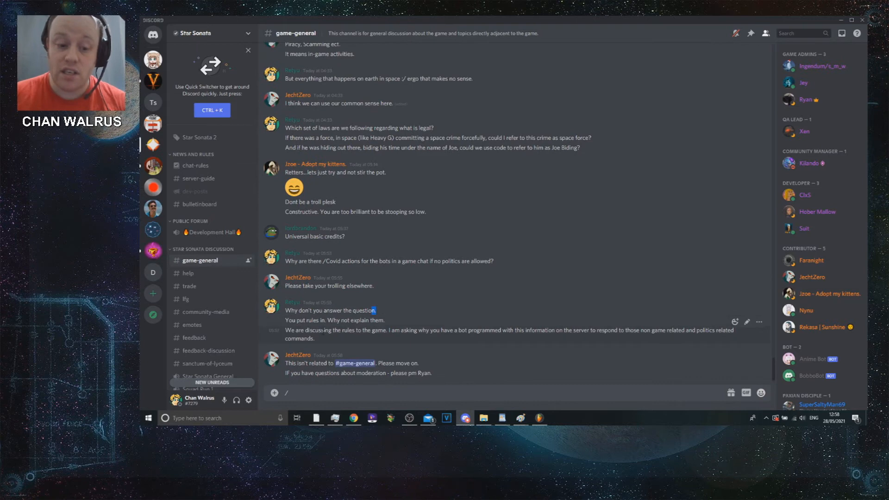
mouse_move(332, 339)
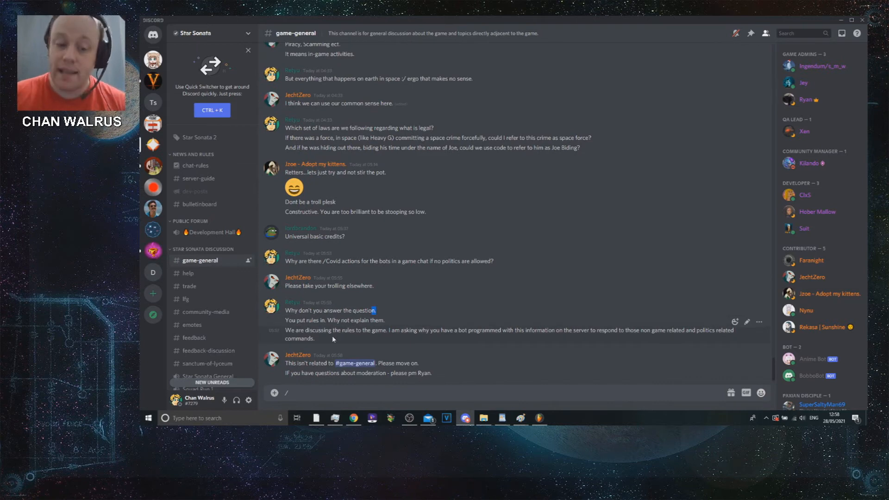
mouse_move(435, 350)
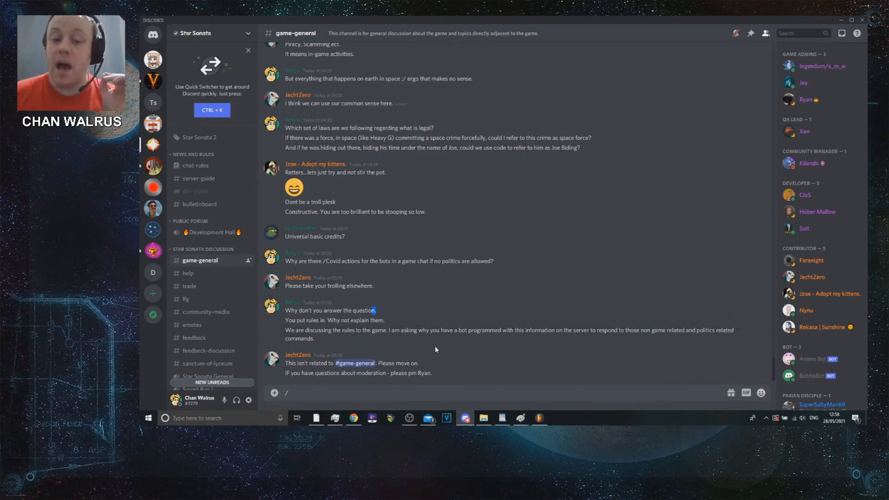
mouse_move(549, 344)
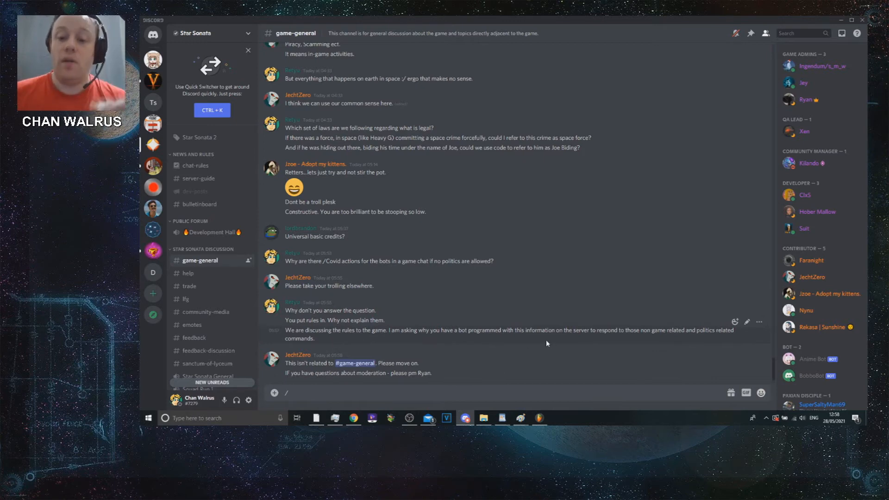
scroll(down, 3)
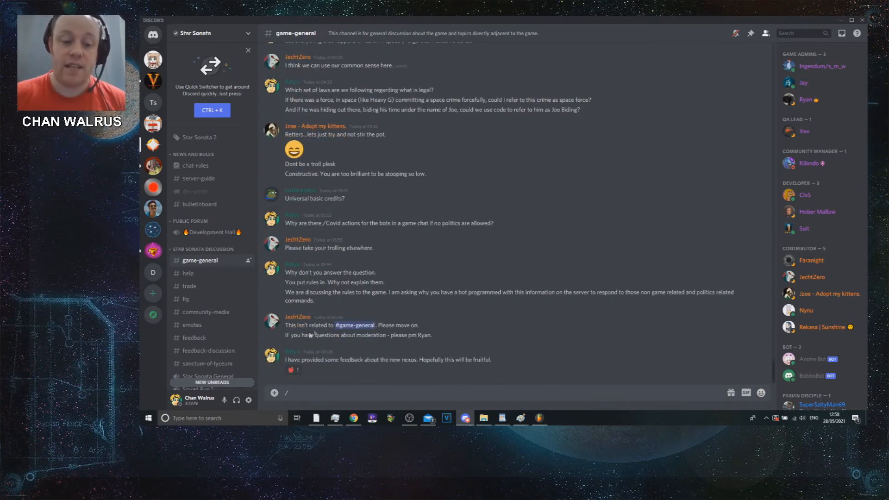
scroll(up, 3)
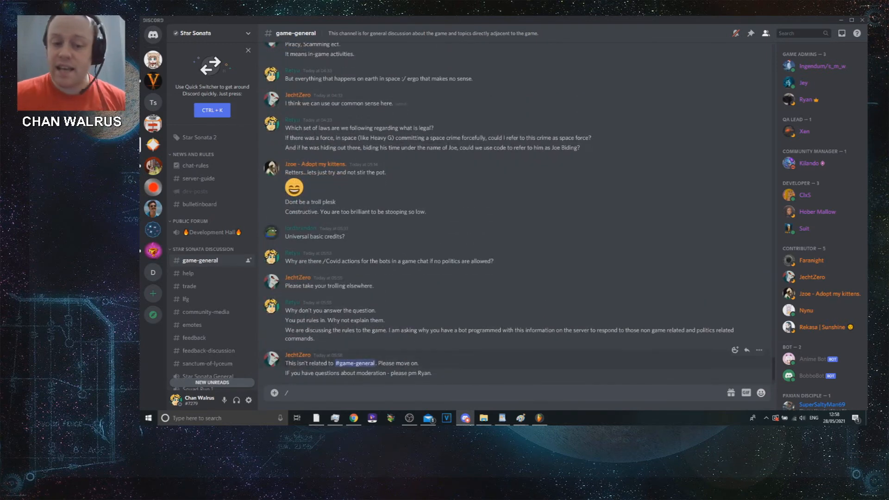
mouse_move(441, 373)
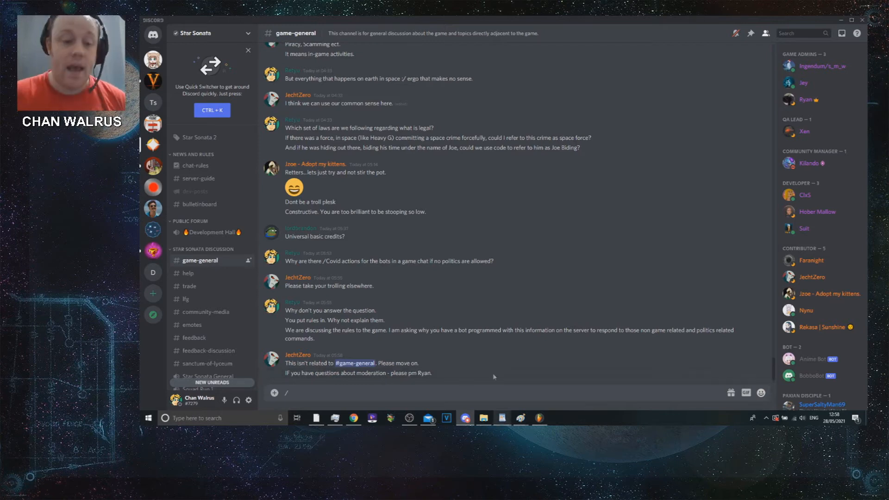
scroll(down, 3)
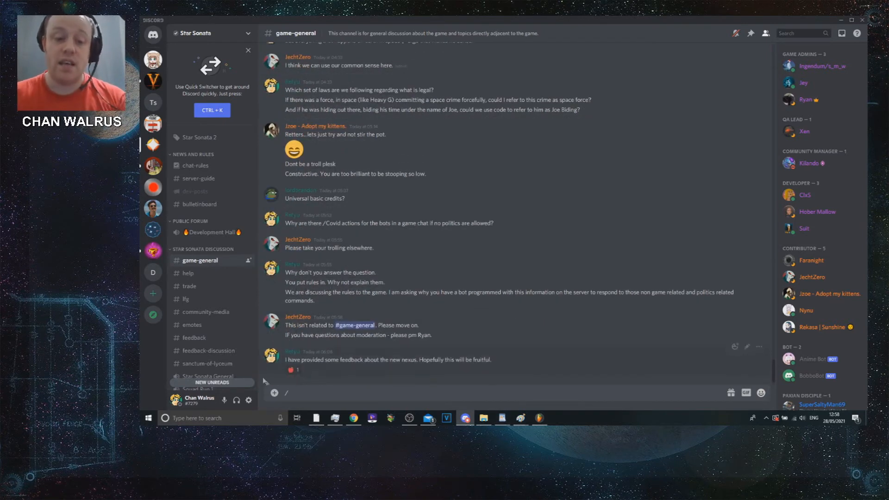
mouse_move(566, 273)
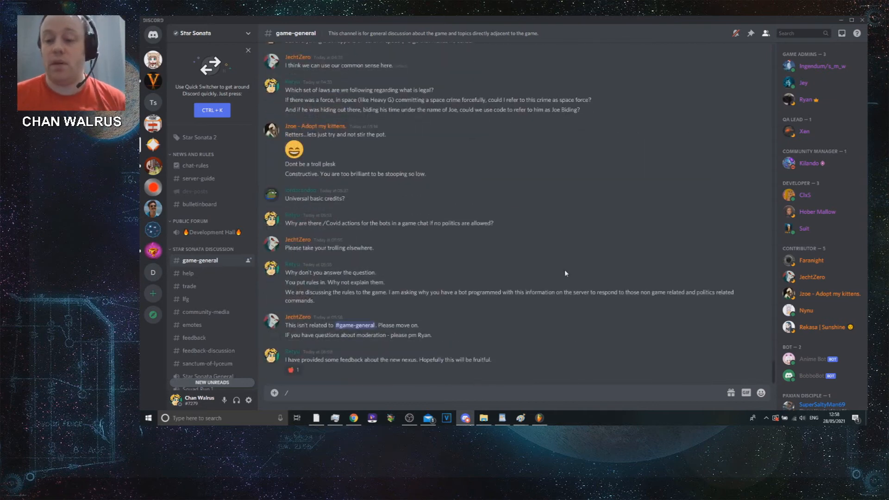
mouse_move(562, 289)
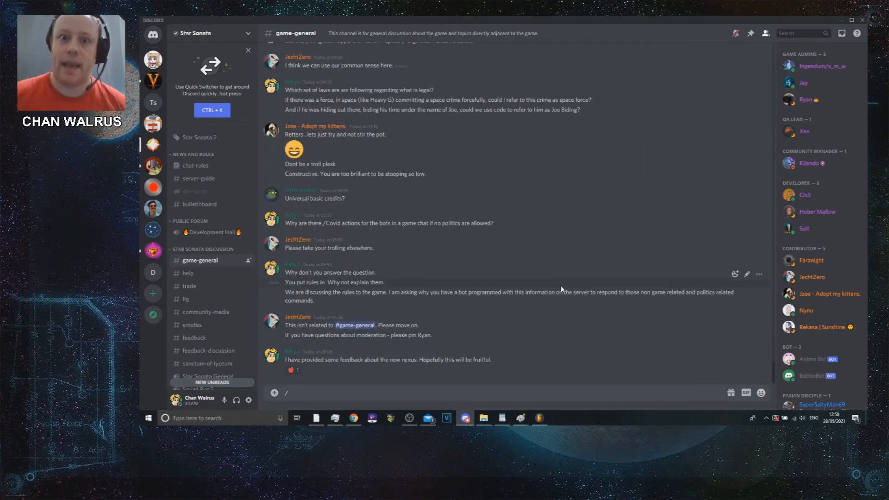
mouse_move(468, 350)
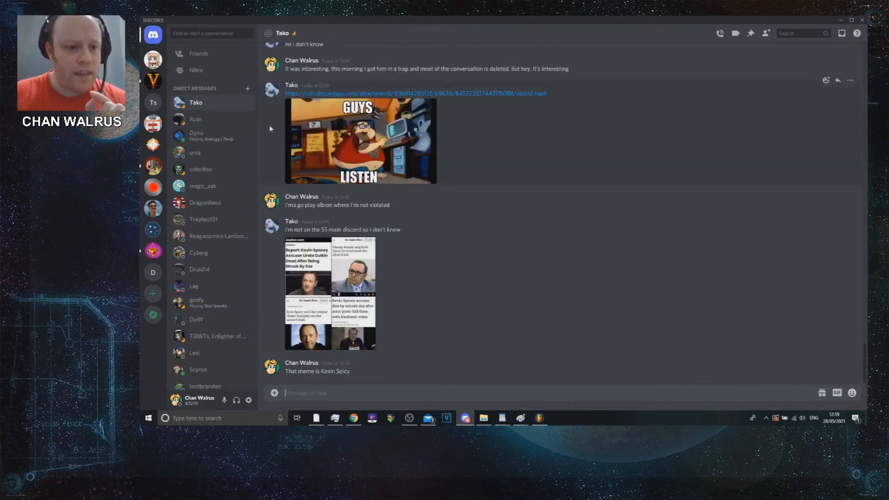
Step: Open the Dyno DM showing the Star Sonata follow-moderator-directions warning
click(196, 135)
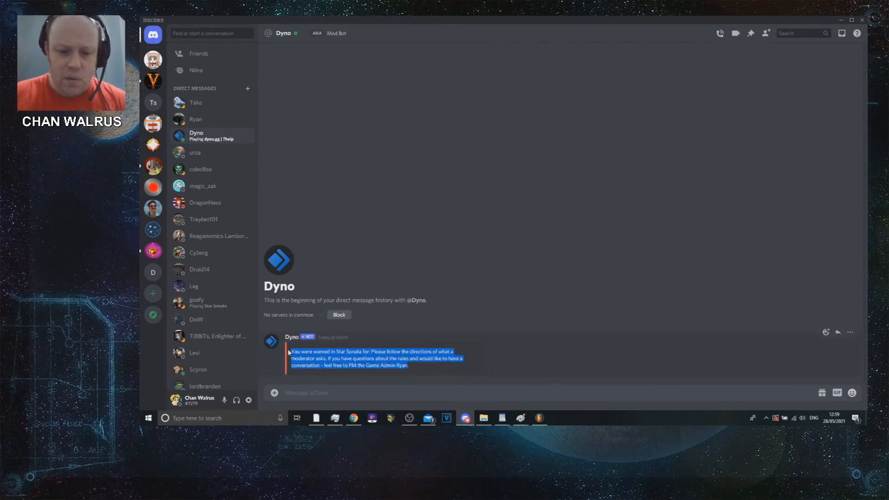
mouse_move(433, 366)
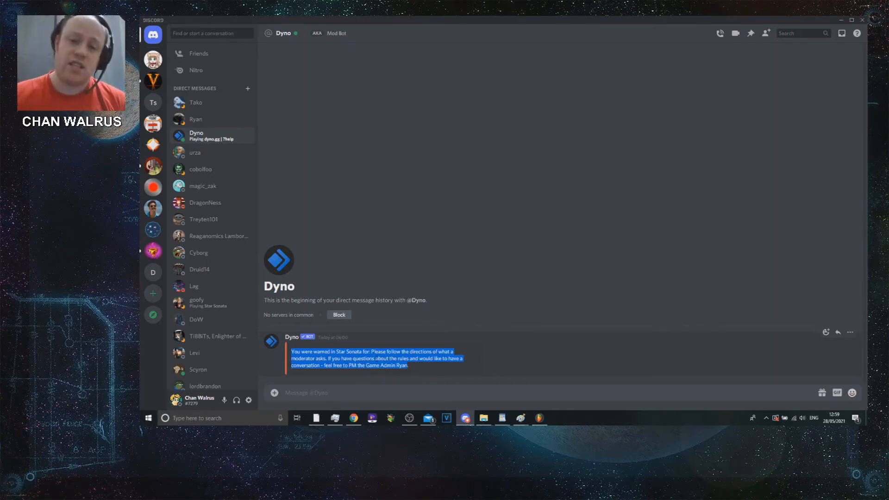
Step: Review the freedom-of-expression Google results and Article 10 excerpt, then return to Discord
click(353, 418)
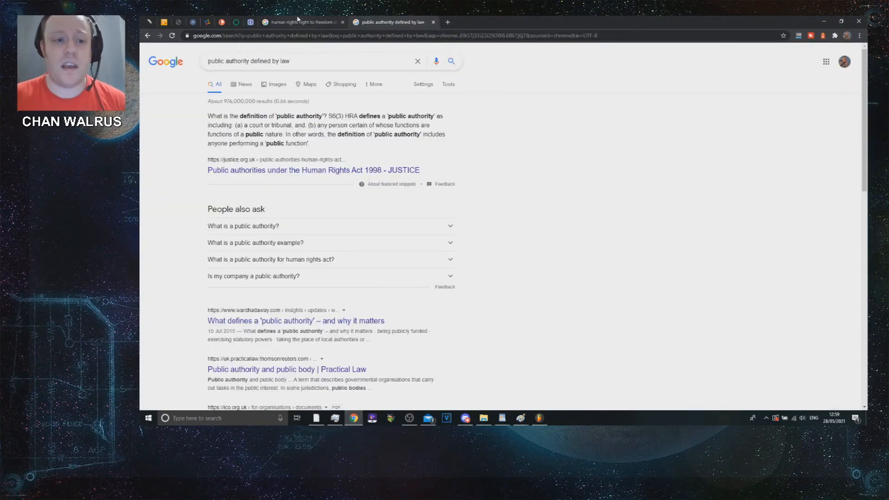
click(301, 23)
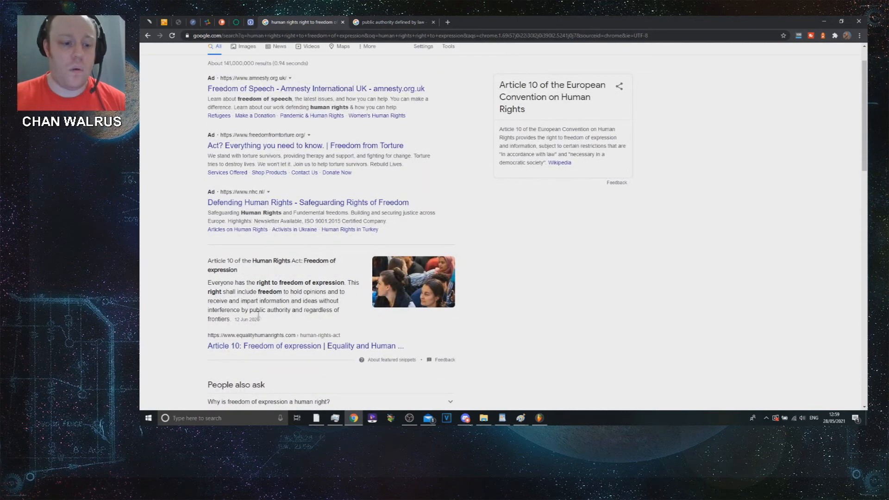
scroll(down, 3)
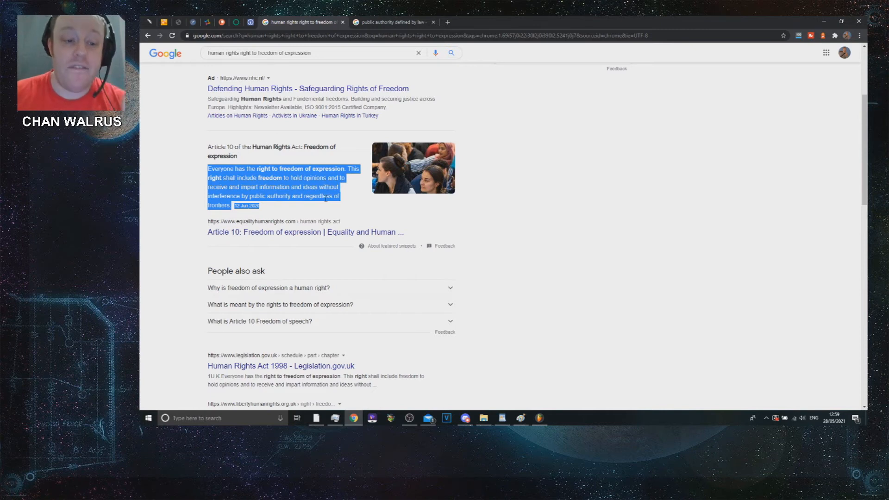
click(275, 196)
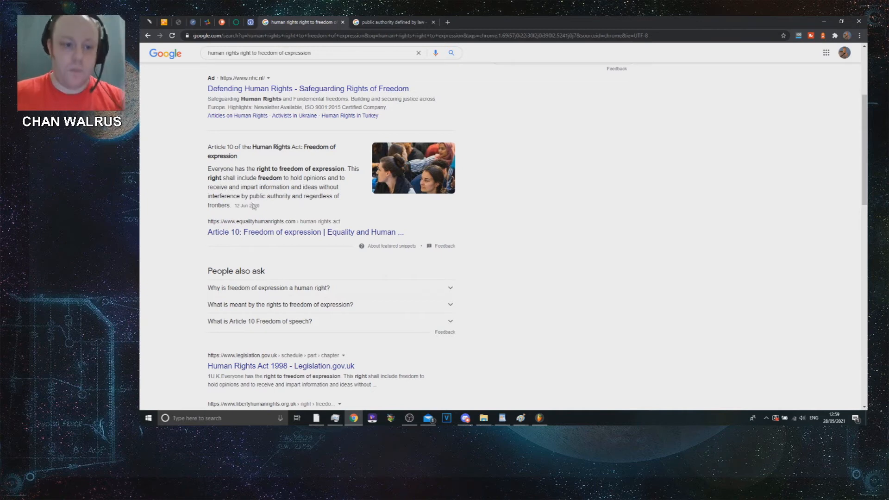
mouse_move(310, 205)
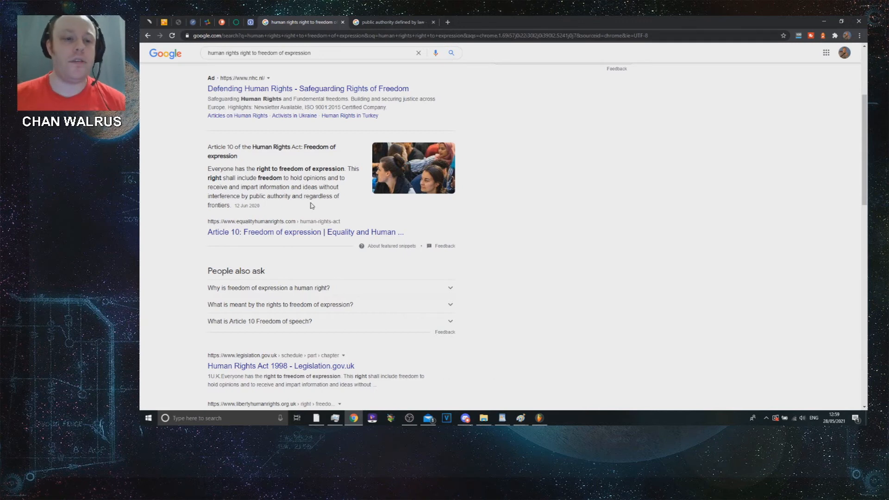
mouse_move(338, 186)
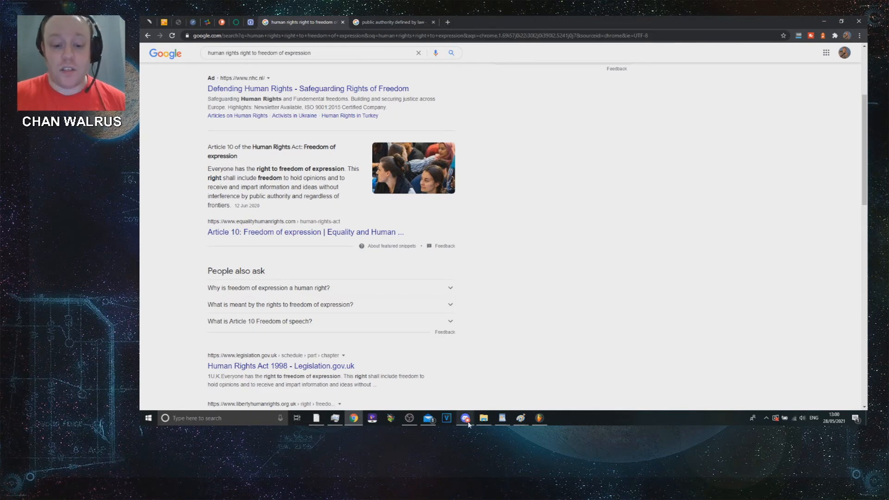
click(464, 418)
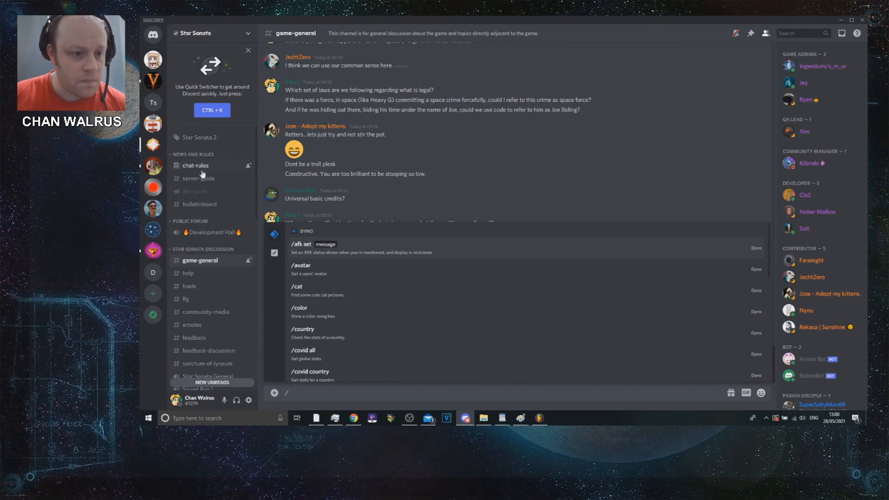
Step: Reread the Star Sonata rules in #chat-rules, then return to the Google results
click(194, 165)
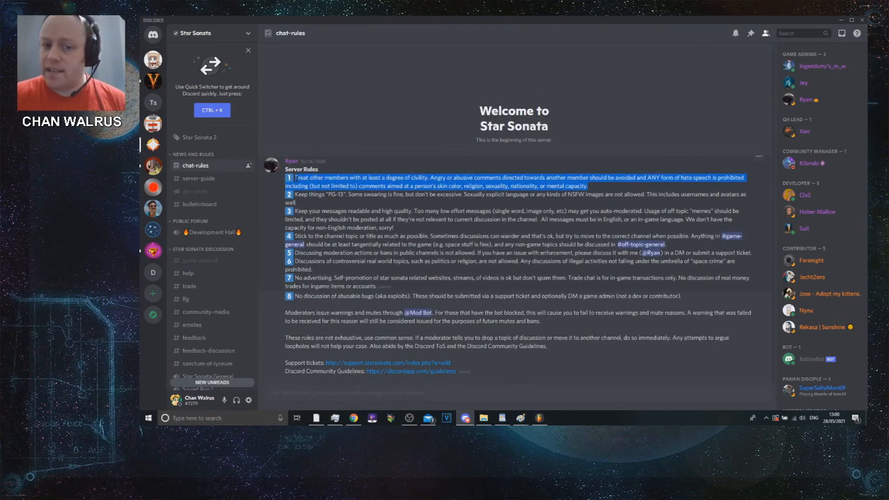
click(511, 194)
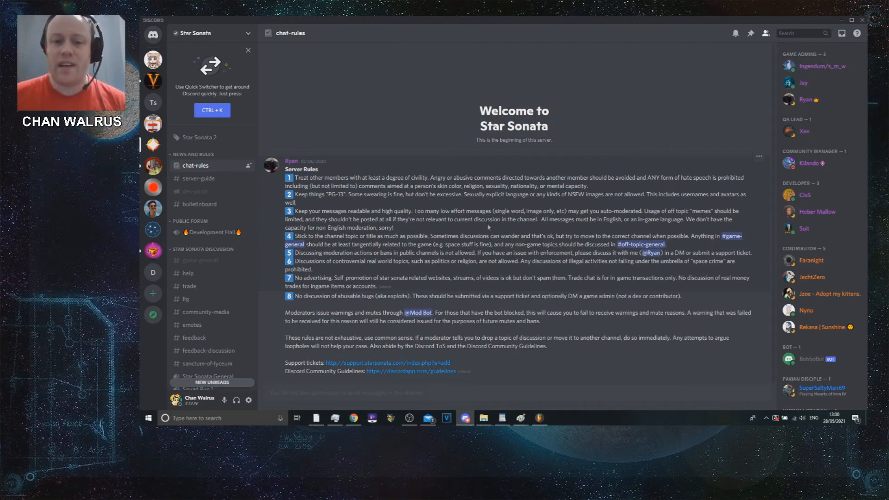
mouse_move(445, 235)
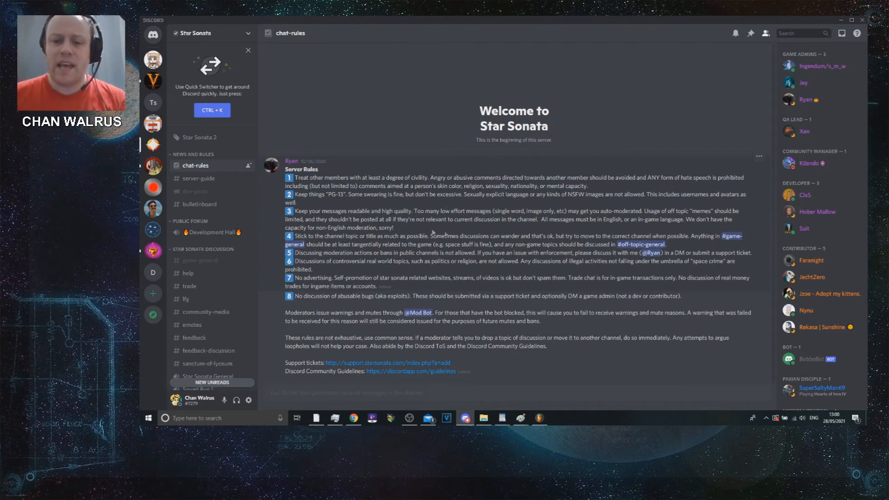
mouse_move(439, 273)
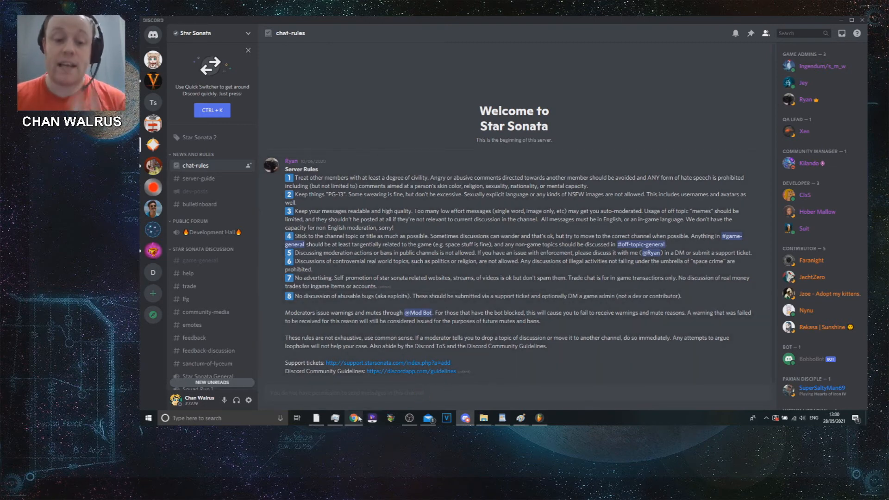
click(353, 419)
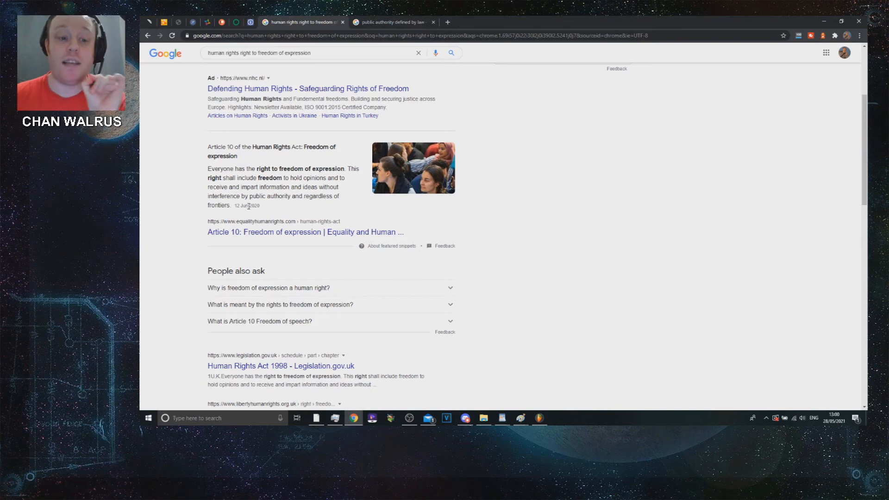
mouse_move(256, 212)
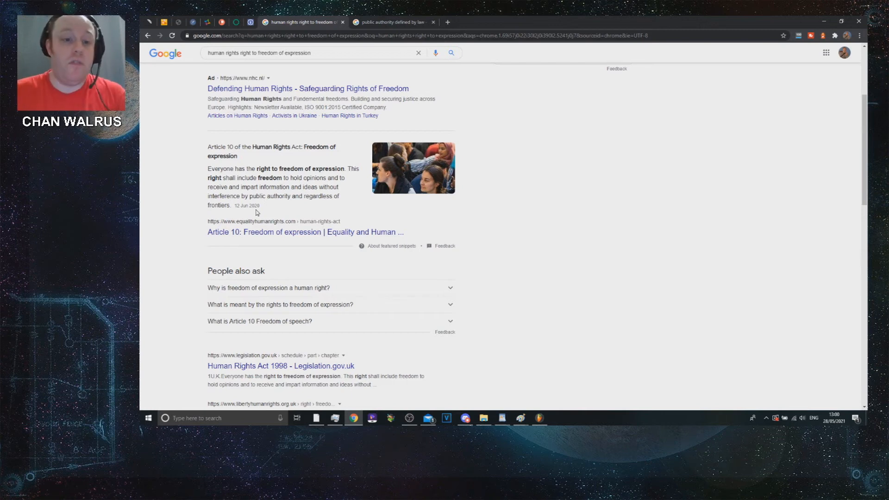
Step: Skim the 'public authority defined by law' definition, then revisit the freedom-of-expression results
click(391, 22)
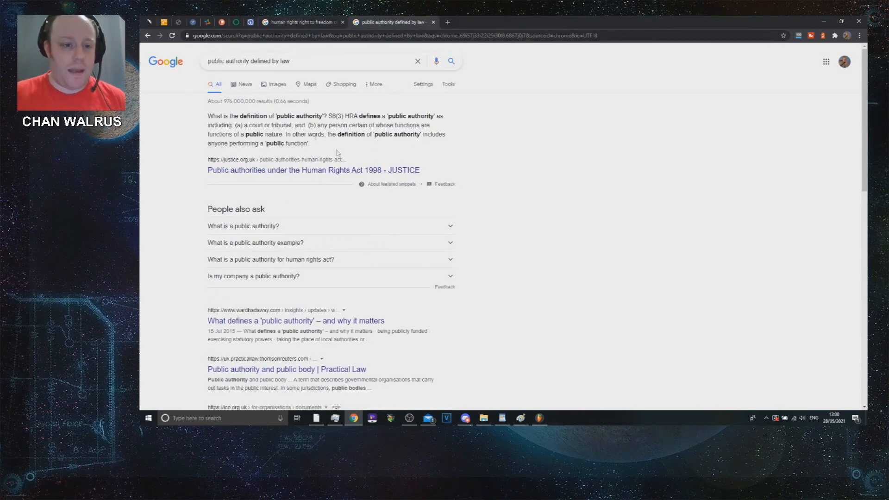
mouse_move(398, 152)
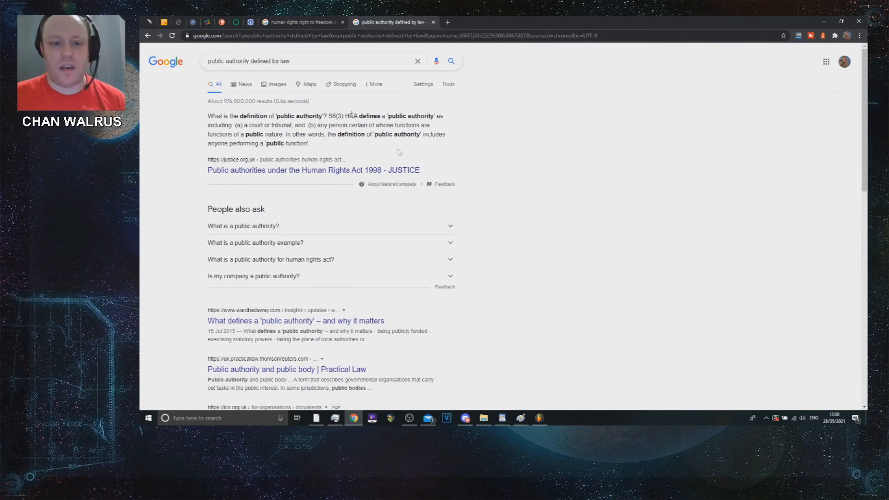
drag(208, 115, 309, 143)
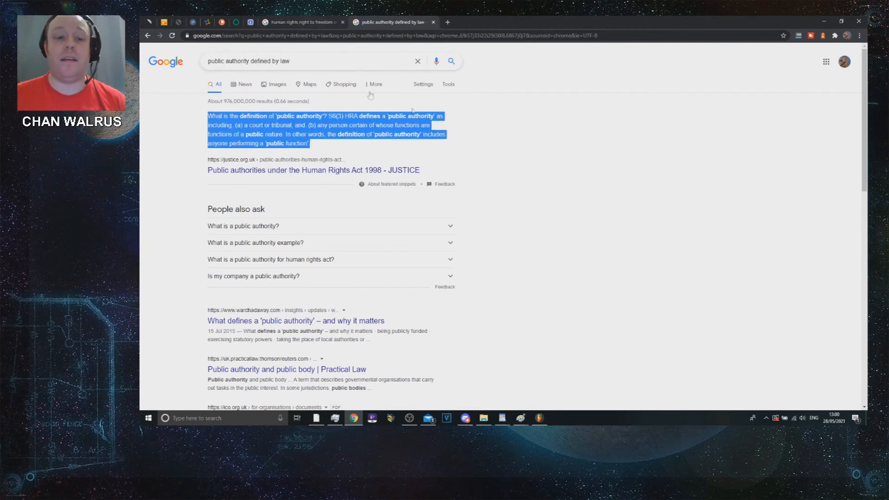
scroll(down, 3)
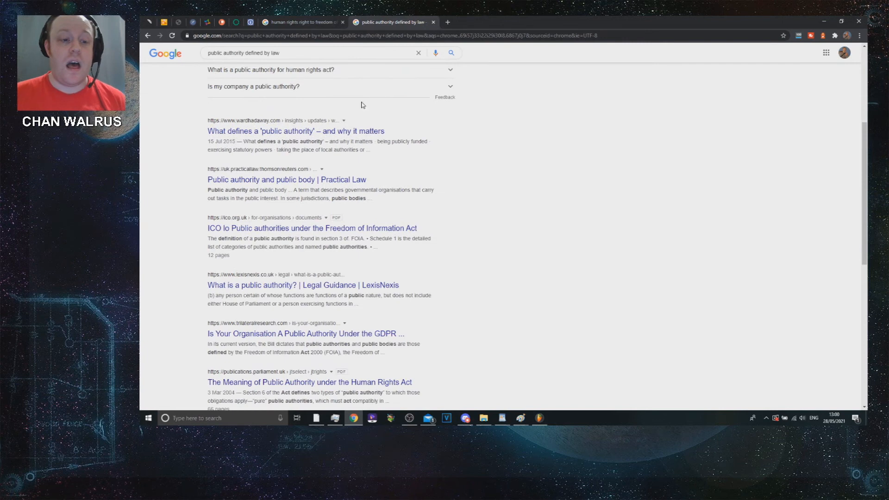
click(301, 22)
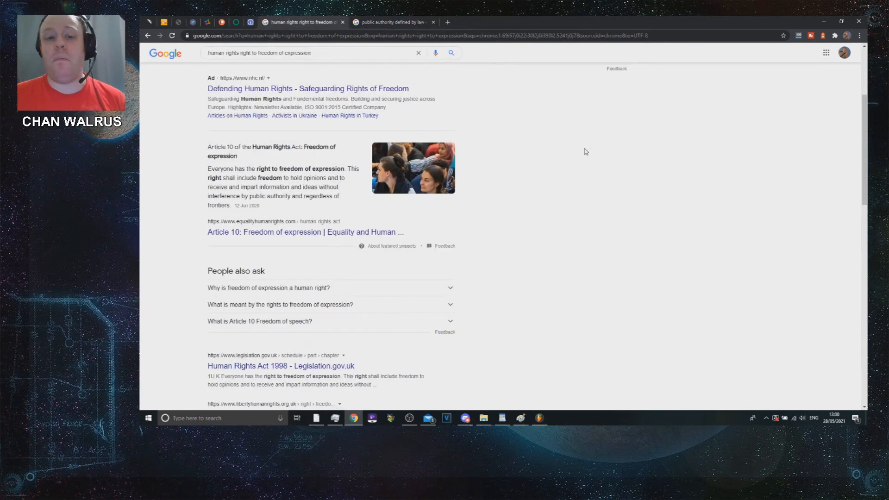
click(464, 418)
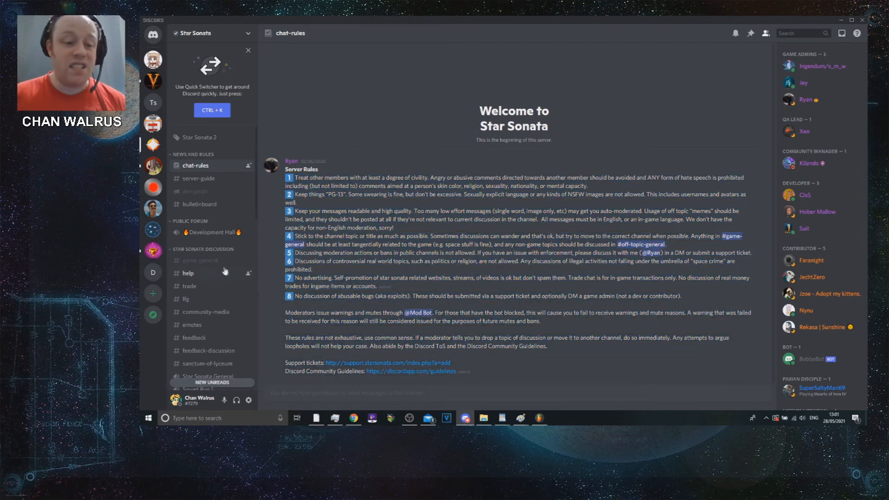
click(200, 260)
text(/)
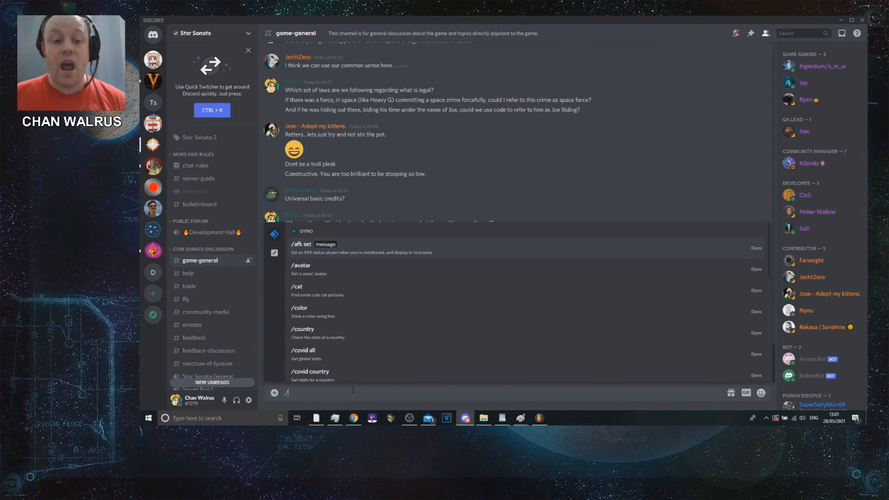
scroll(down, 3)
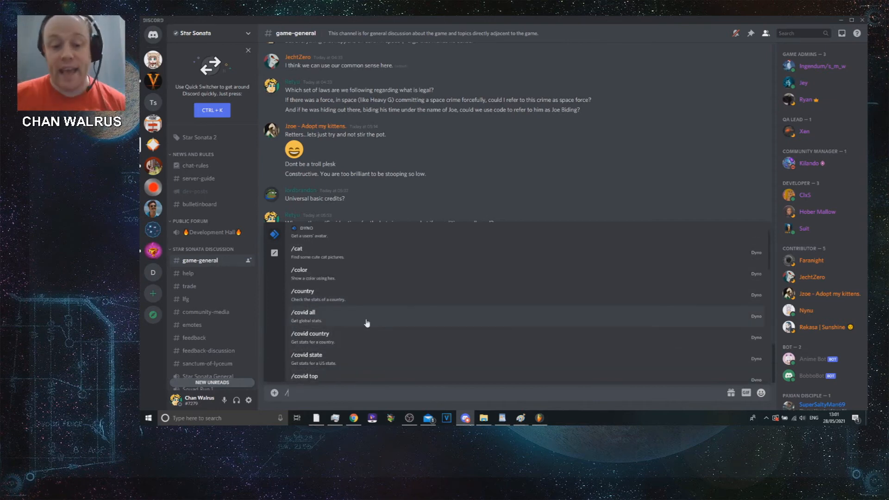
scroll(down, 3)
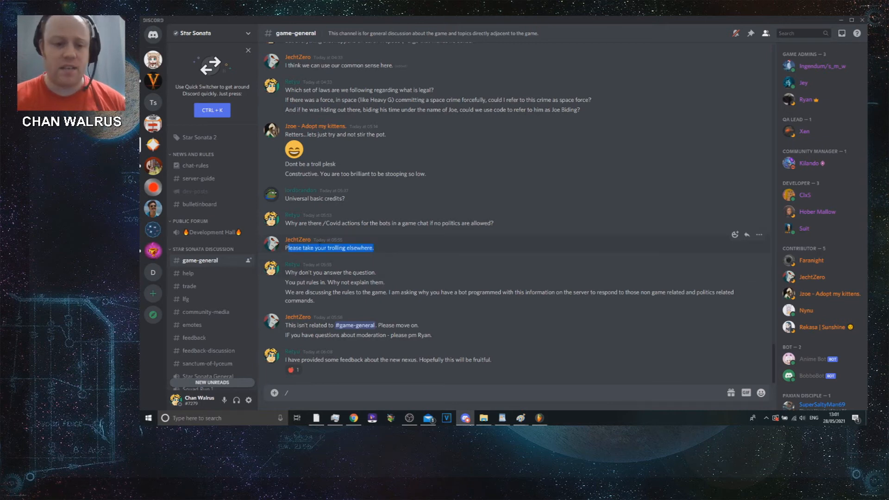
click(271, 244)
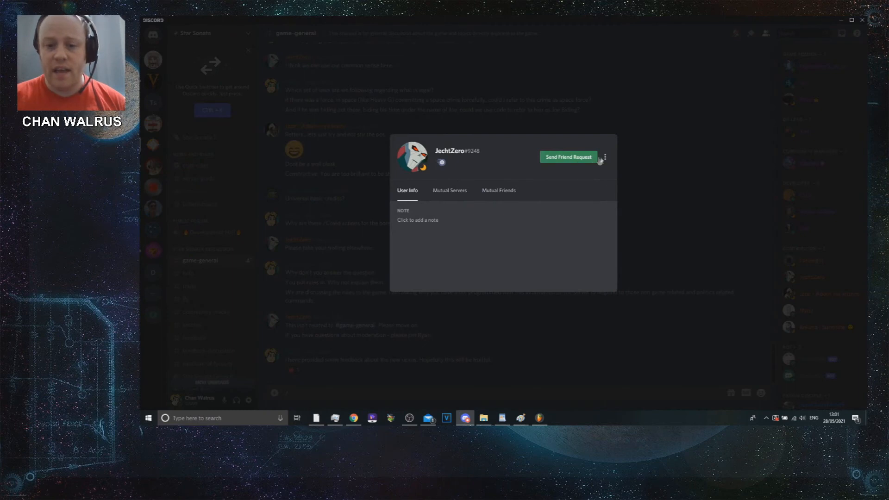
click(604, 157)
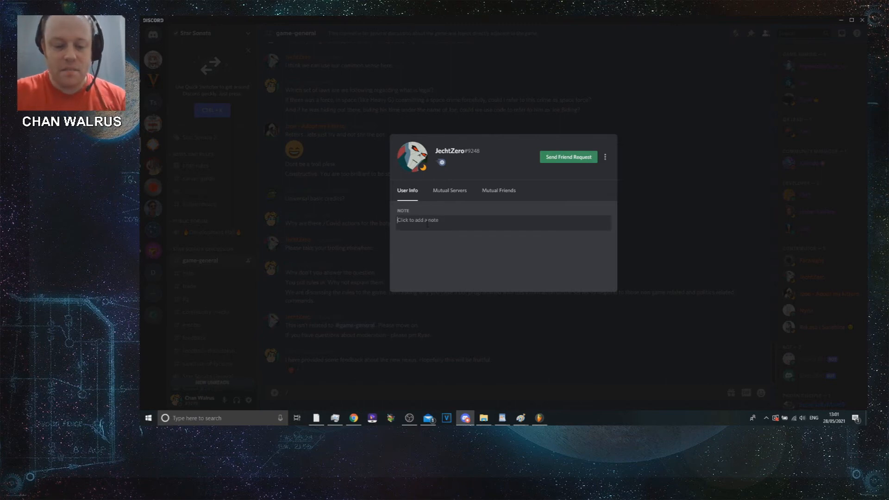
text(Pain in the nerk)
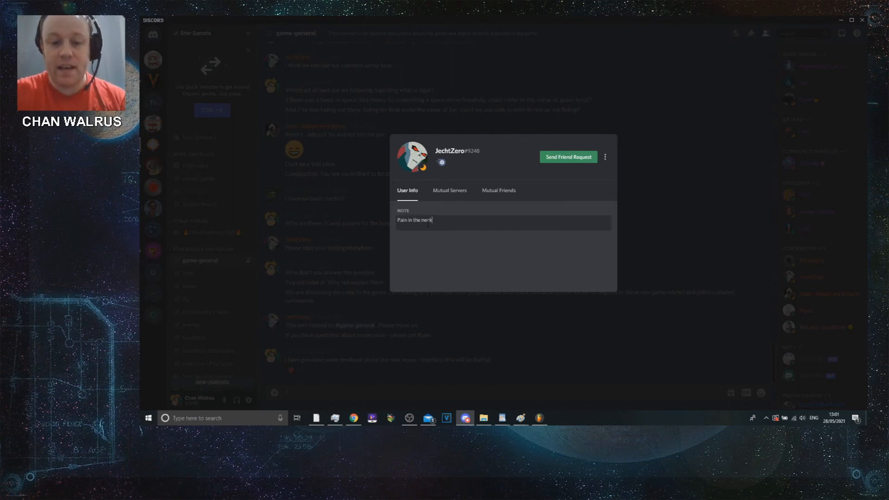
click(605, 156)
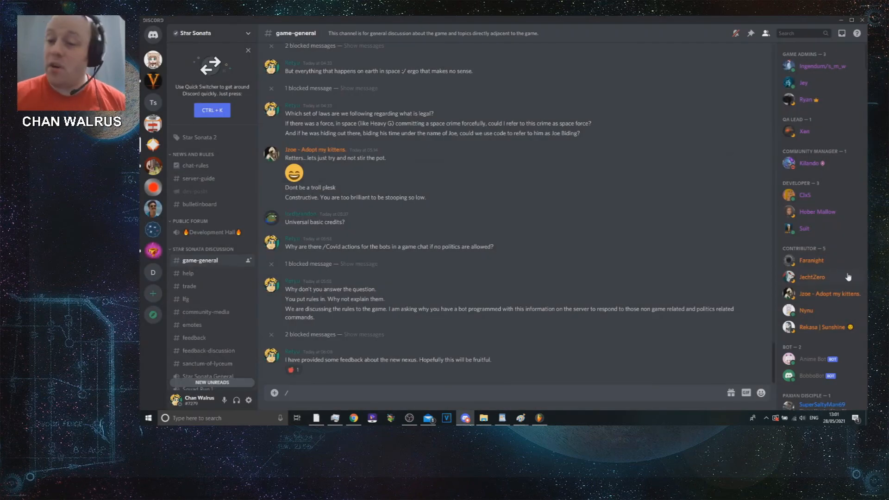
scroll(up, 3)
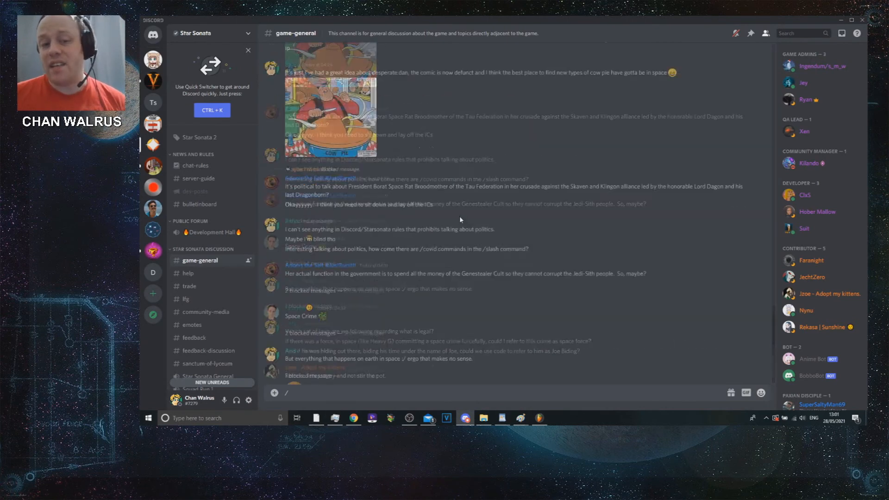
scroll(down, 3)
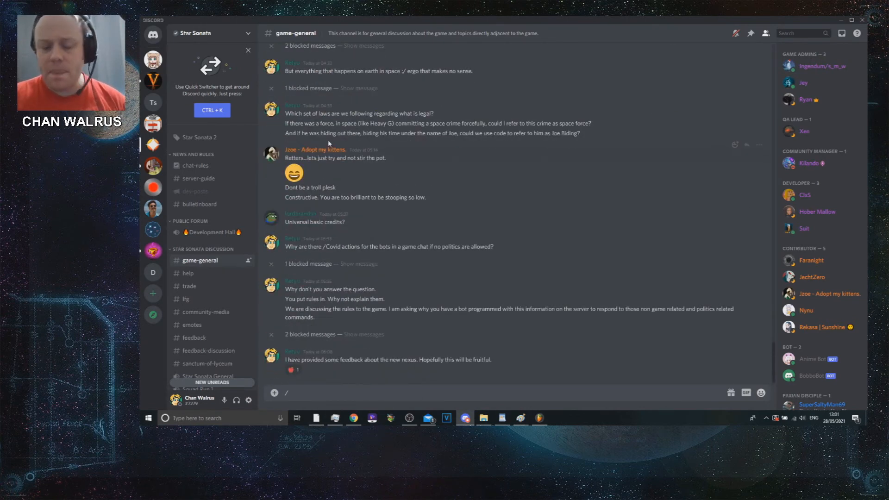
mouse_move(574, 302)
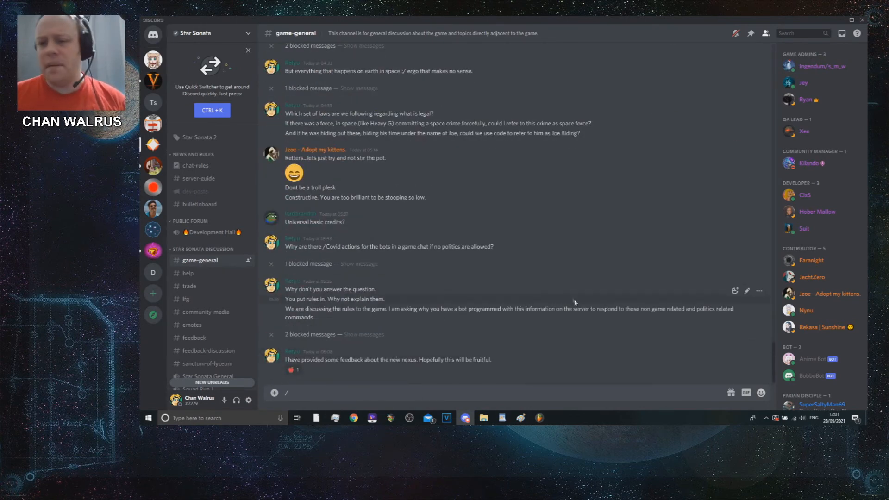
mouse_move(633, 287)
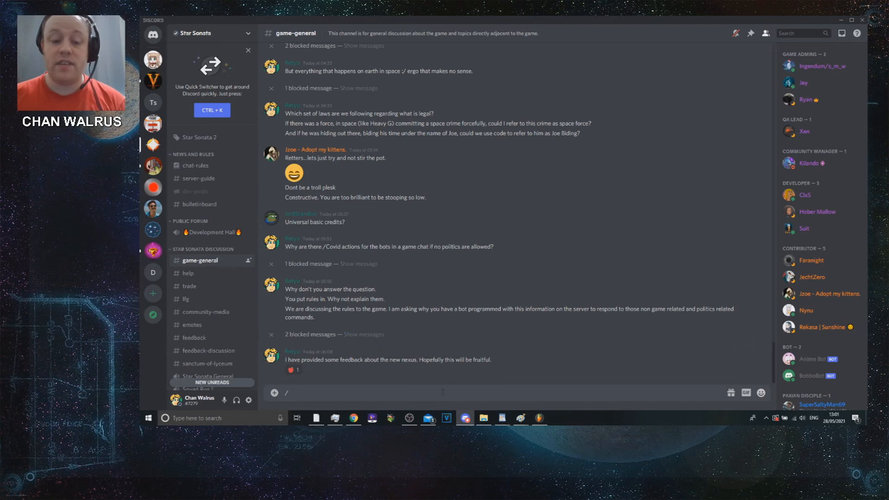
Step: Run Dyno's /covid all command from the slash-command list in game-general
text(/)
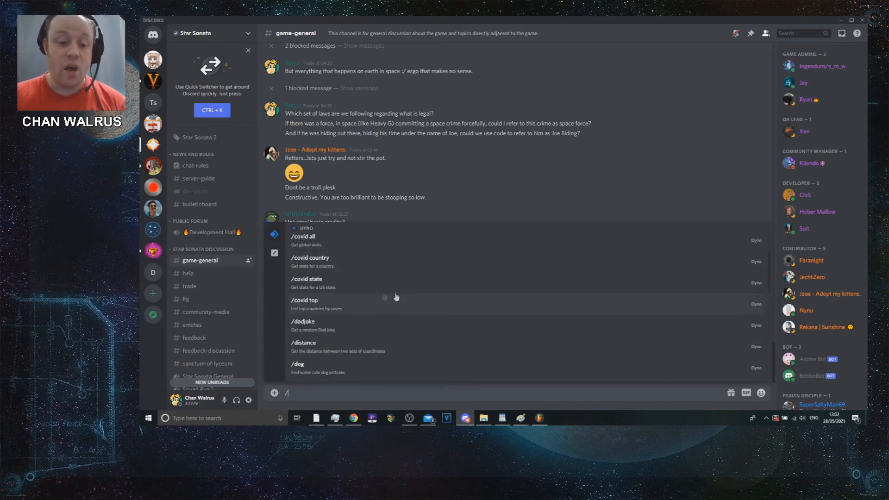
mouse_move(363, 362)
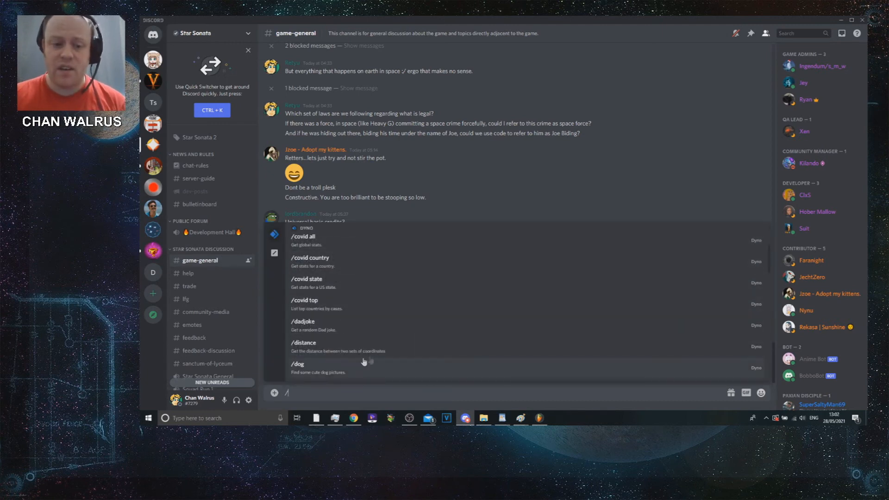
scroll(down, 3)
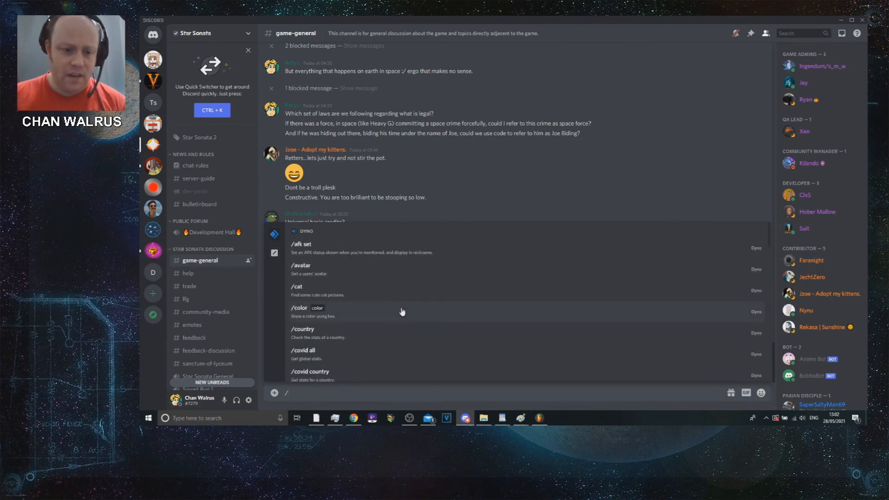
scroll(down, 3)
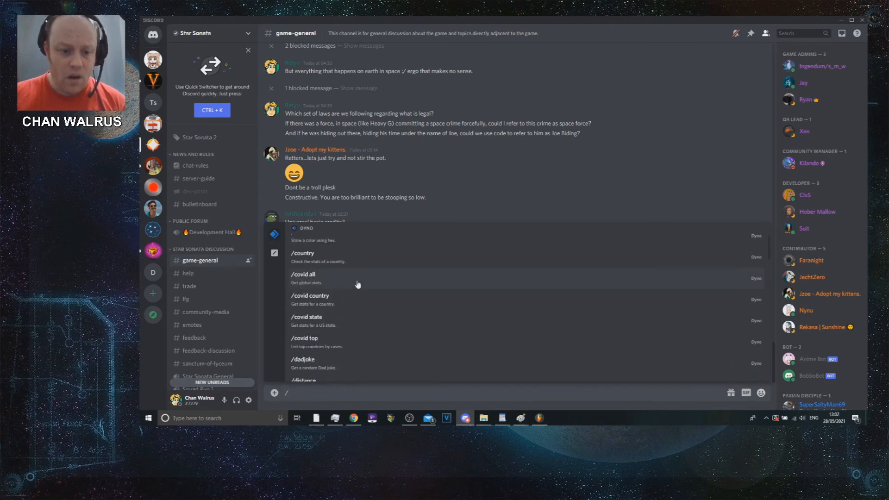
click(303, 278)
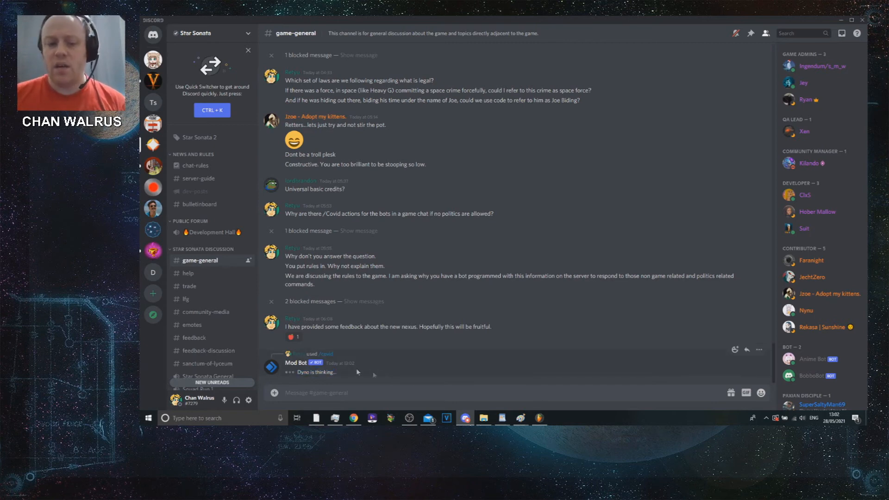
scroll(down, 3)
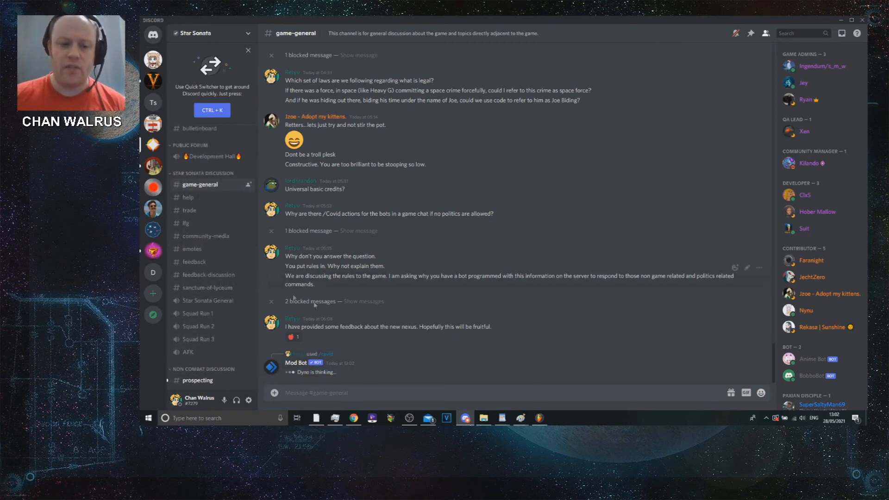
mouse_move(328, 354)
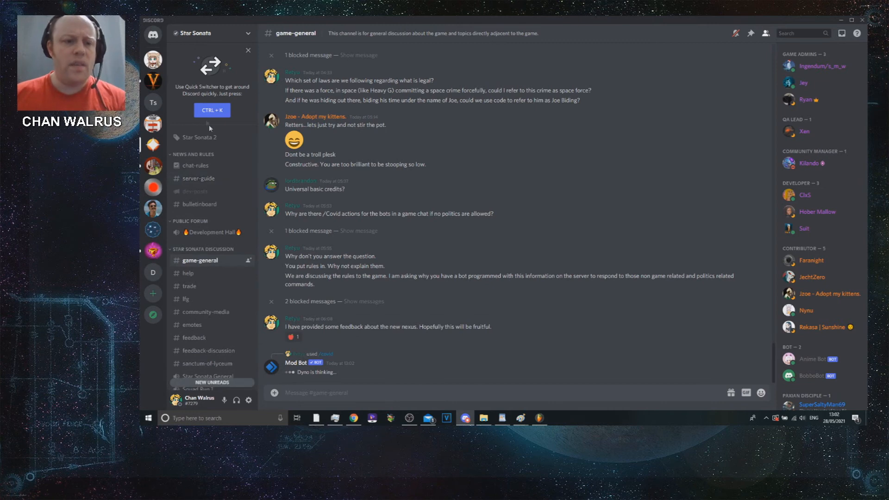
scroll(down, 3)
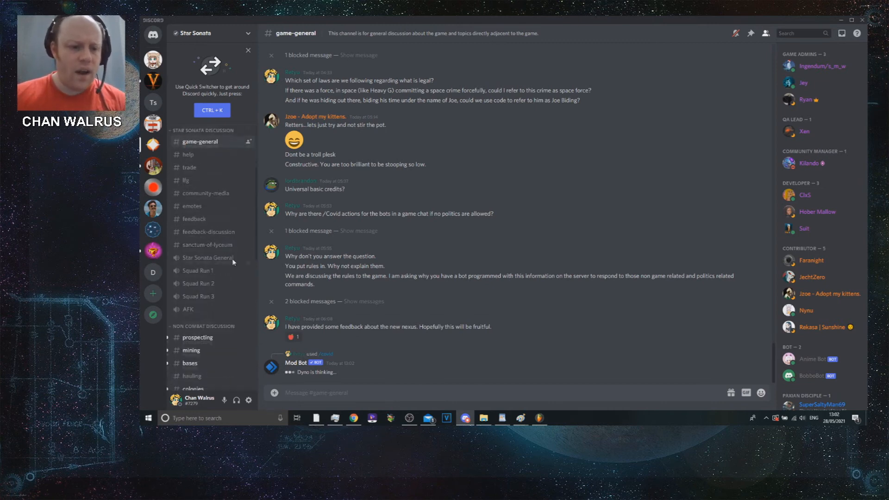
scroll(down, 3)
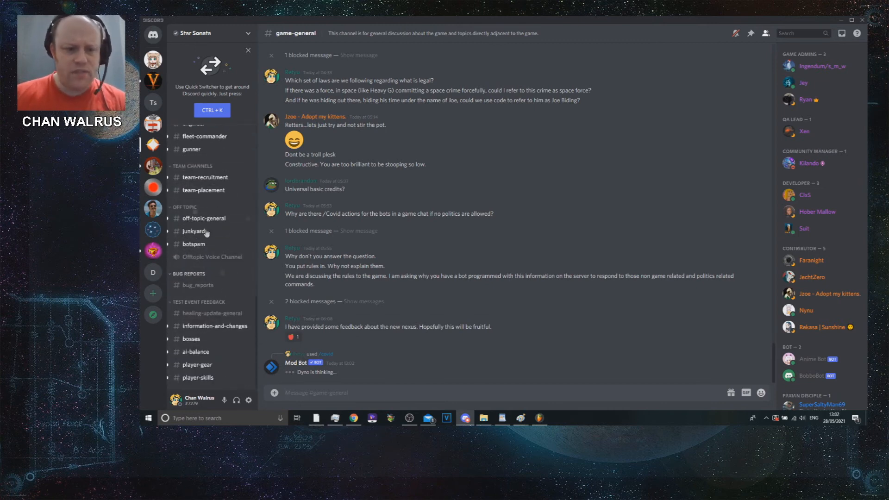
scroll(up, 3)
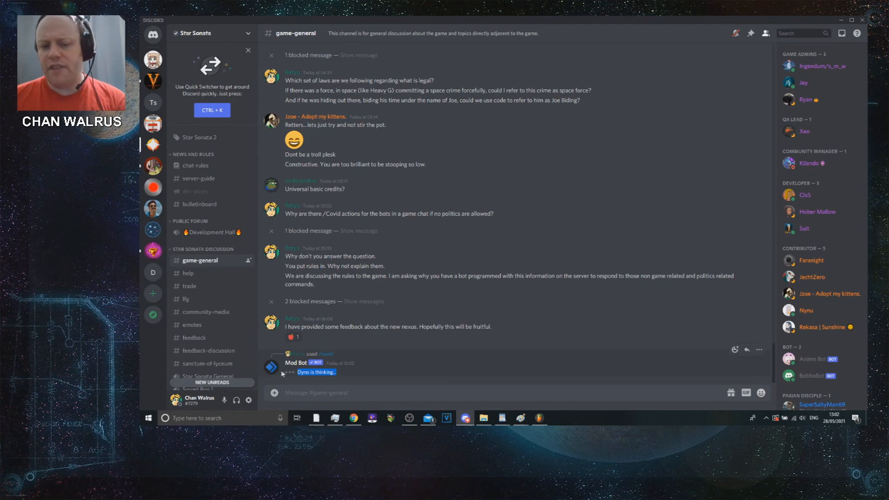
mouse_move(301, 367)
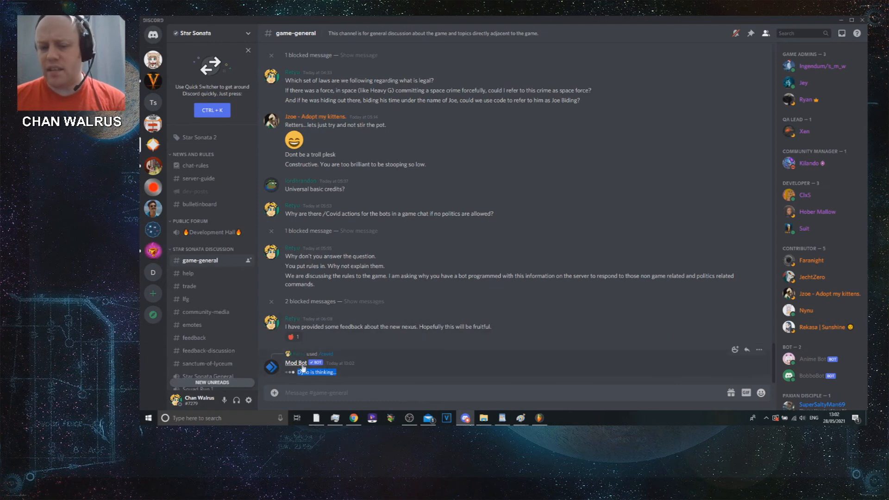
Step: Send Dyno's /covid top command in game-general
text(/)
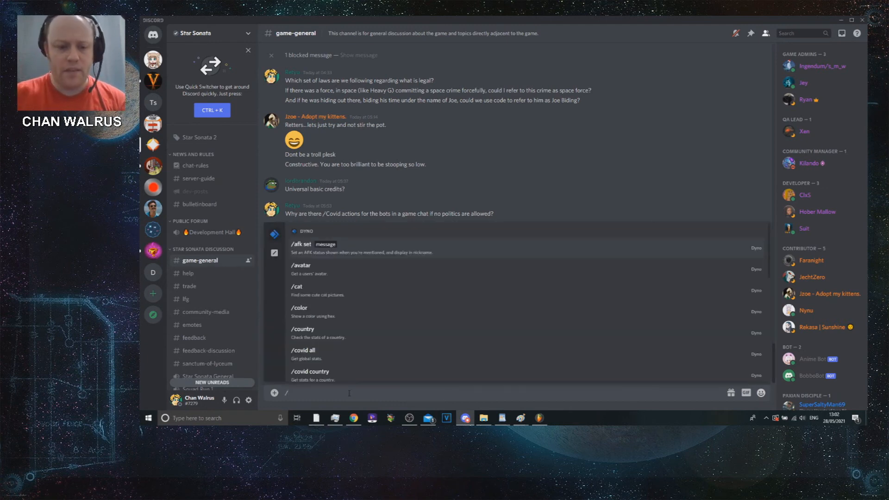
mouse_move(372, 334)
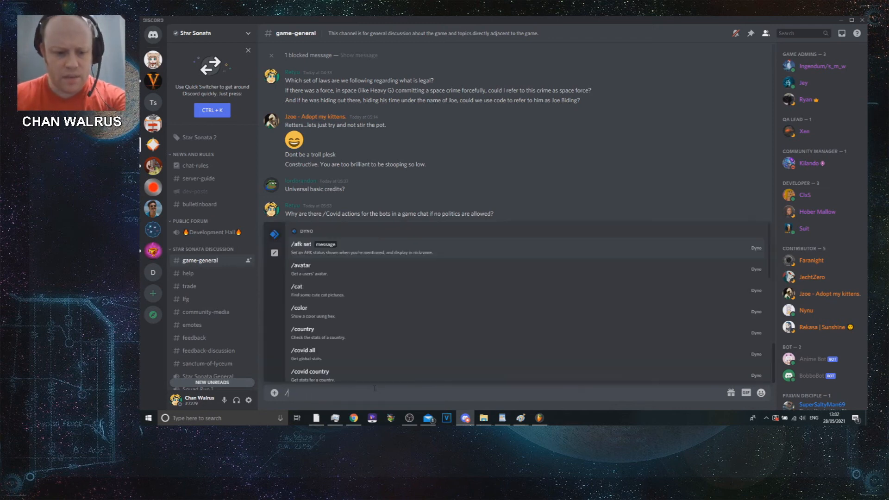
scroll(down, 3)
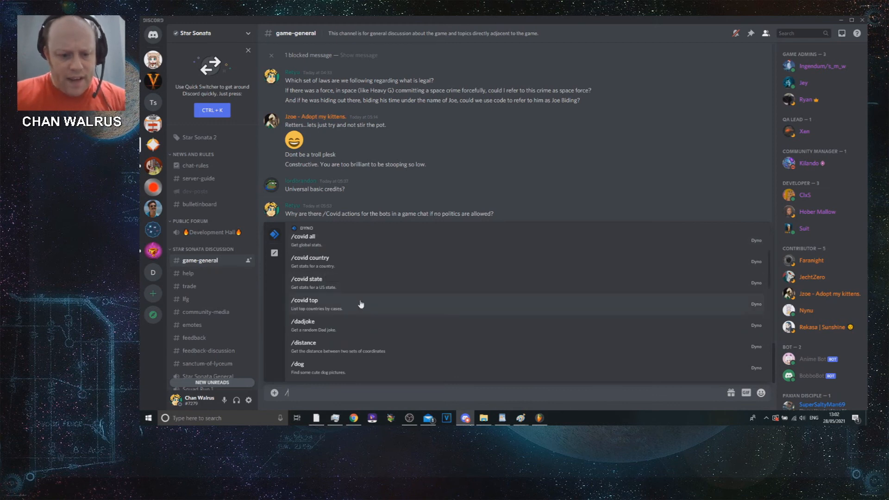
mouse_move(379, 346)
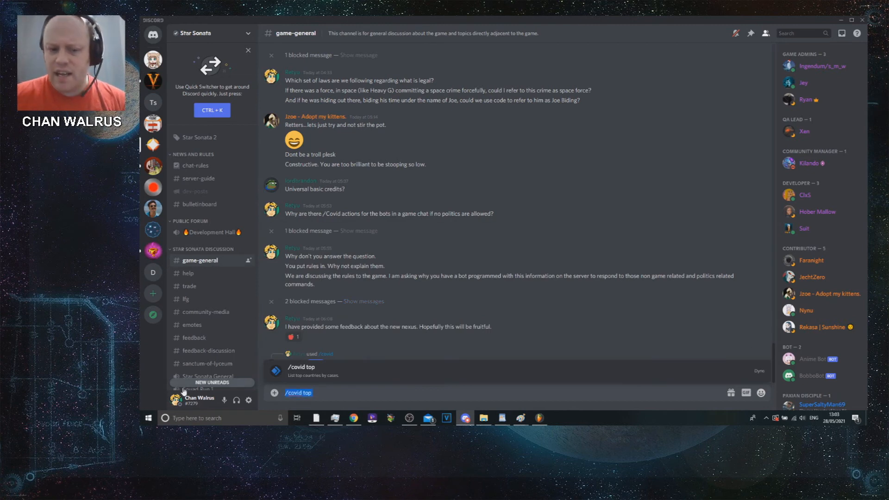
key(Return)
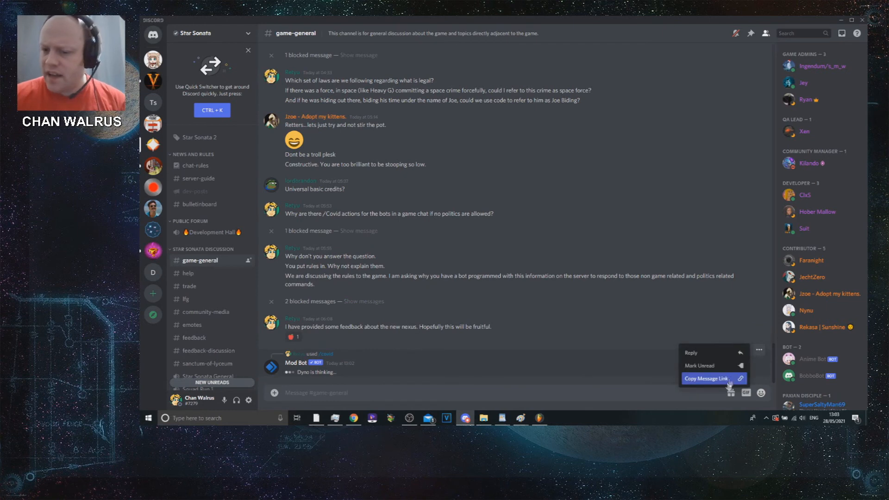
mouse_move(668, 378)
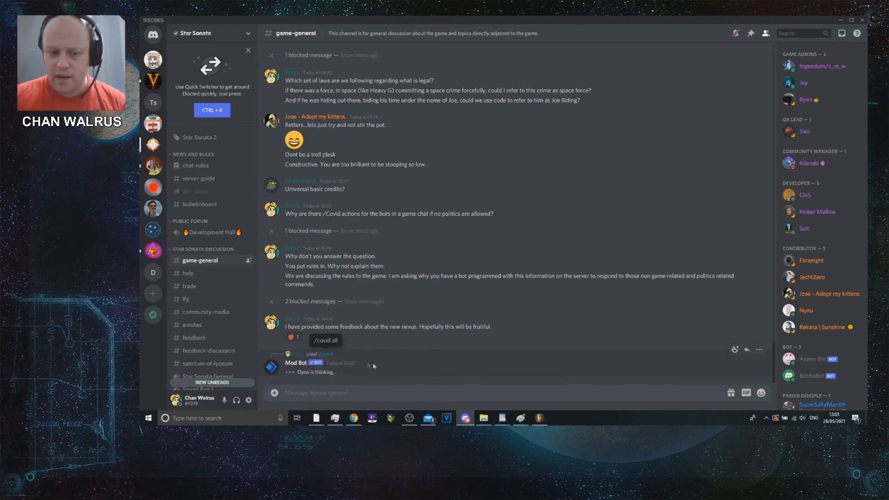
mouse_move(554, 364)
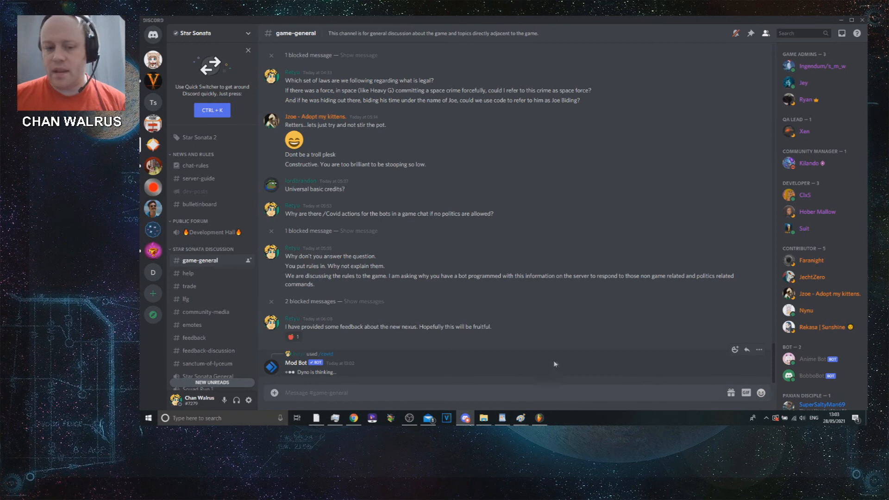
mouse_move(684, 362)
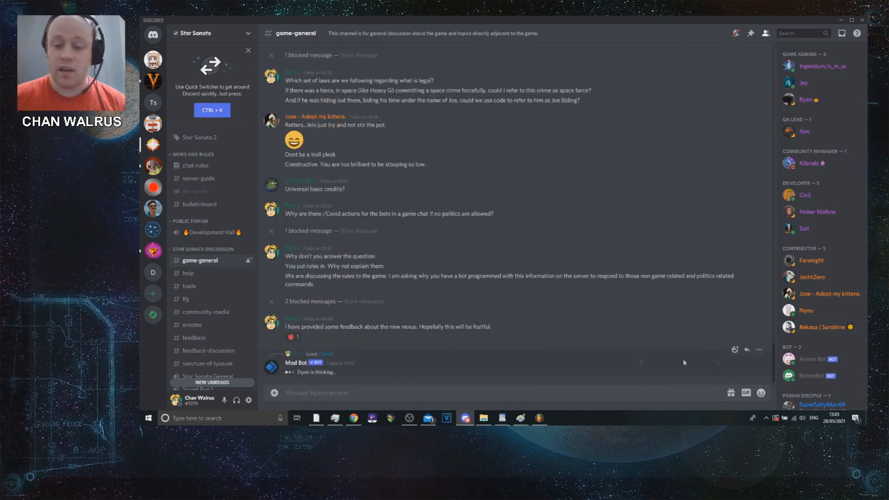
mouse_move(441, 357)
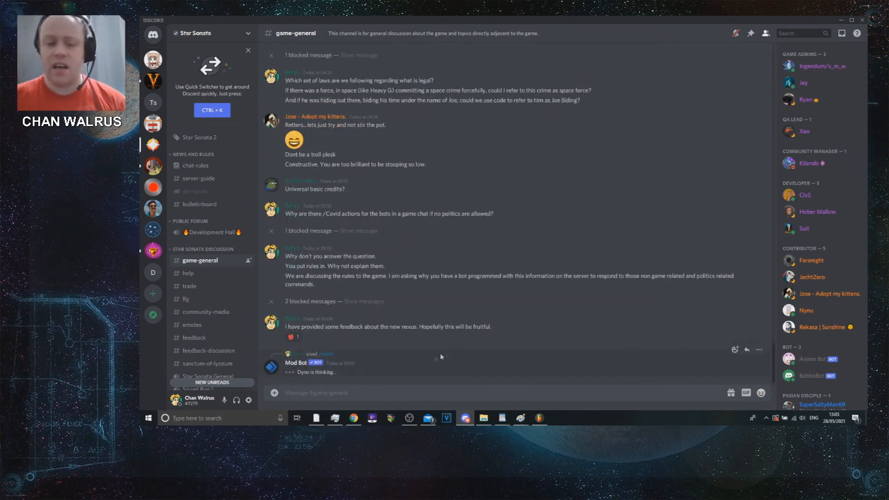
click(272, 366)
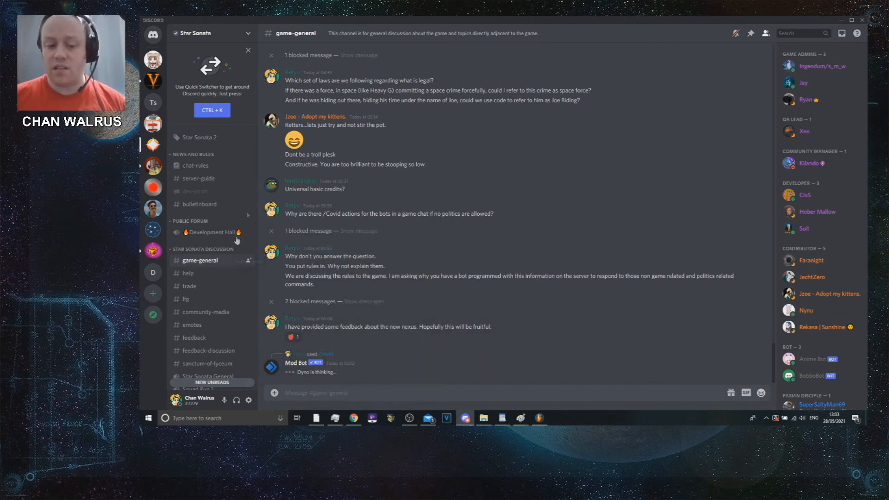
mouse_move(403, 250)
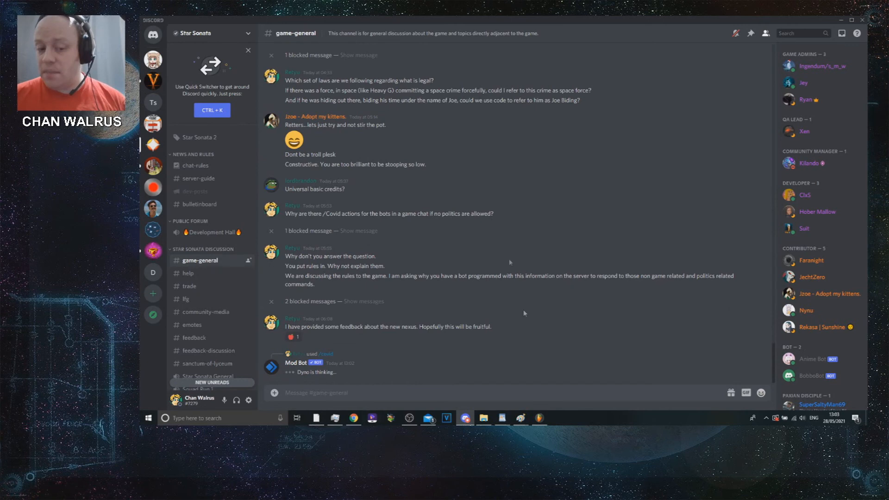
mouse_move(612, 377)
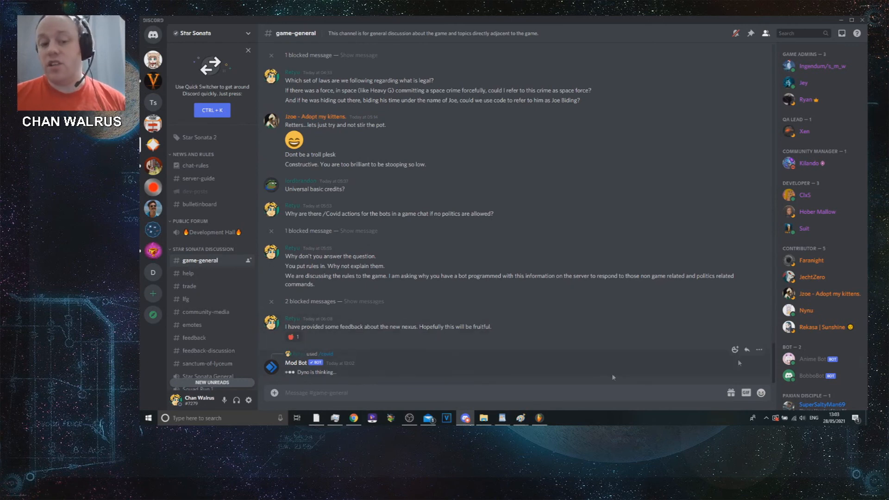
mouse_move(222, 260)
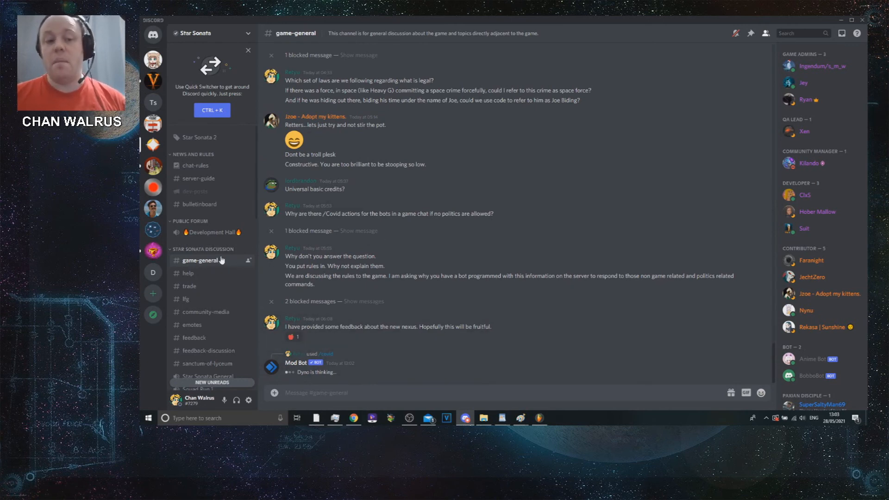
mouse_move(487, 361)
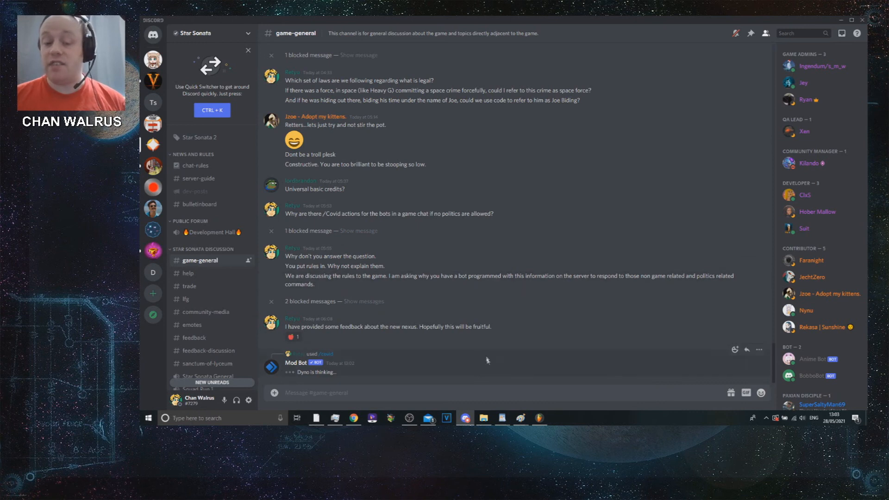
mouse_move(323, 358)
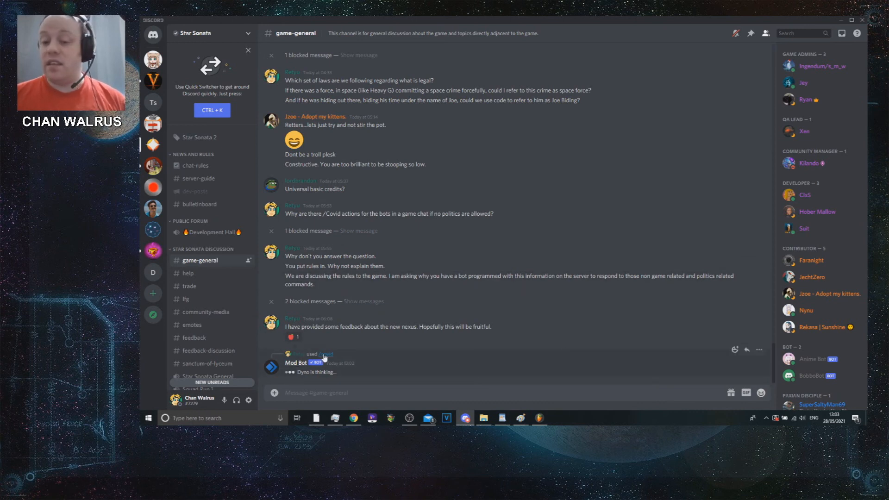
mouse_move(759, 351)
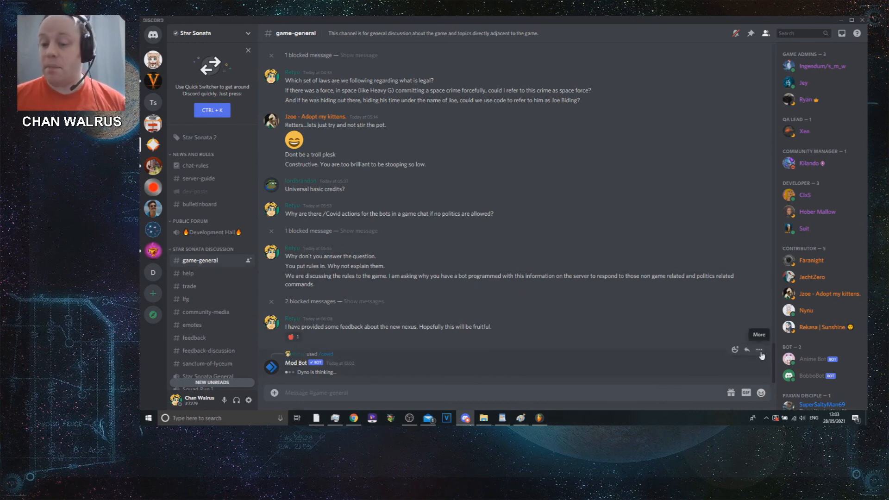
click(758, 350)
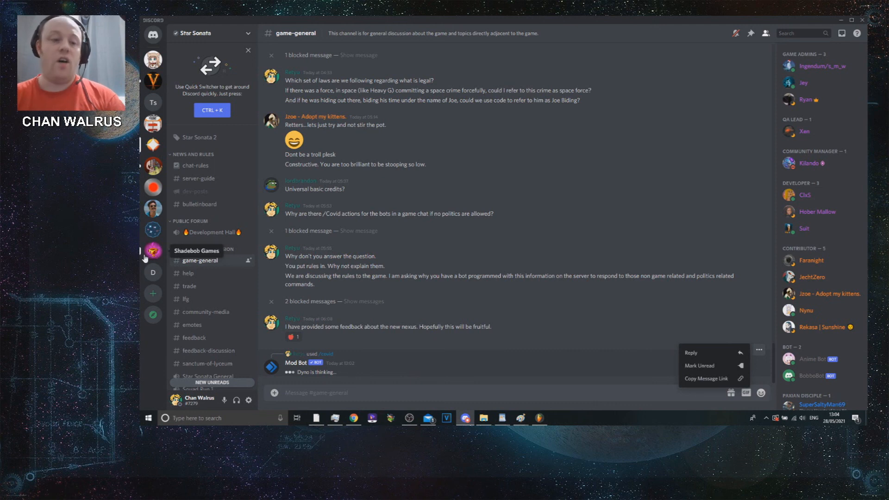
mouse_move(267, 196)
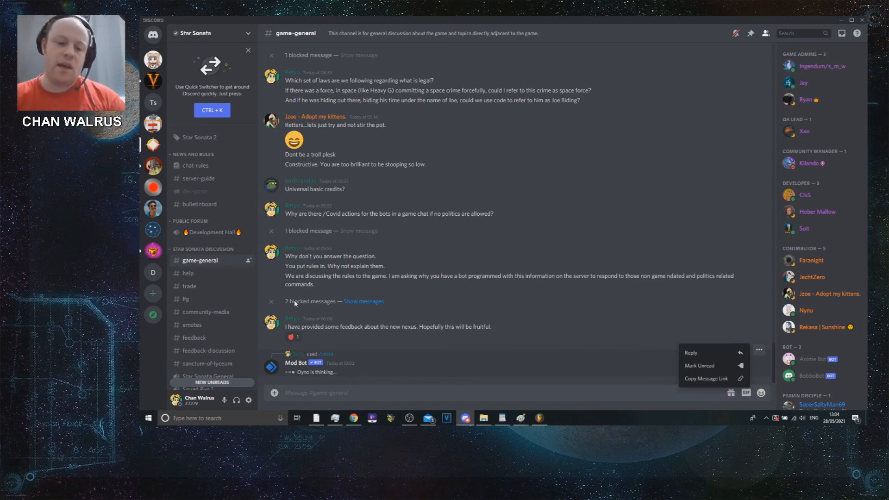
Step: Scroll up to the earlier 'Space Crime' message and blocked-message placeholders
scroll(up, 3)
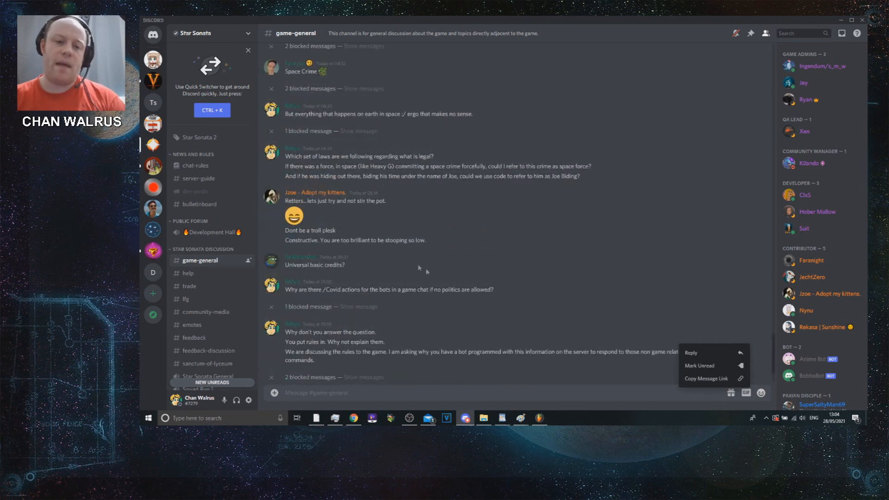
mouse_move(378, 237)
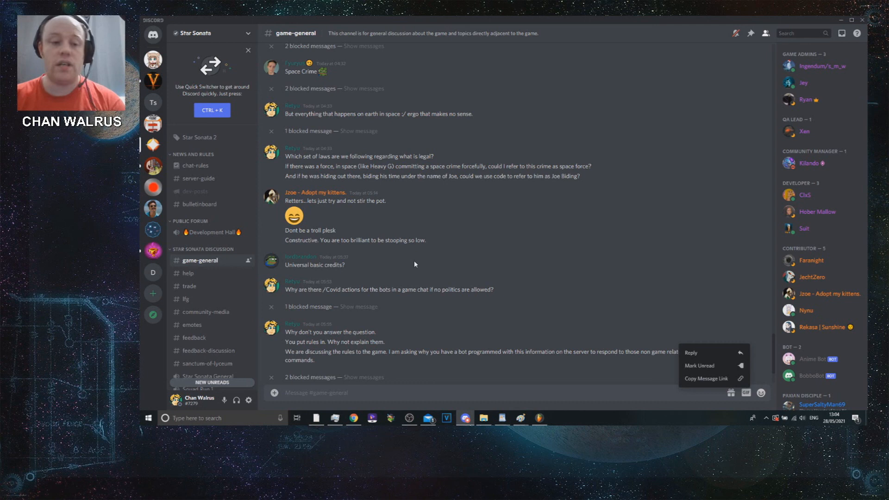
mouse_move(500, 320)
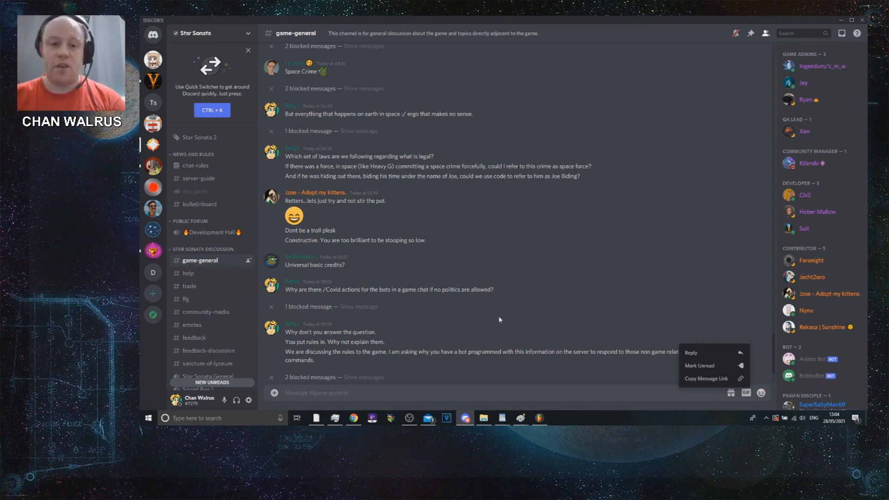
mouse_move(339, 277)
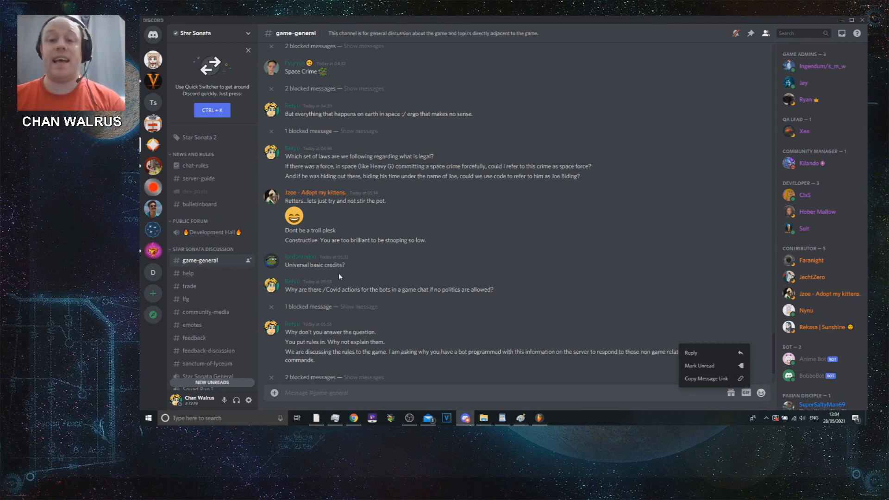
mouse_move(481, 340)
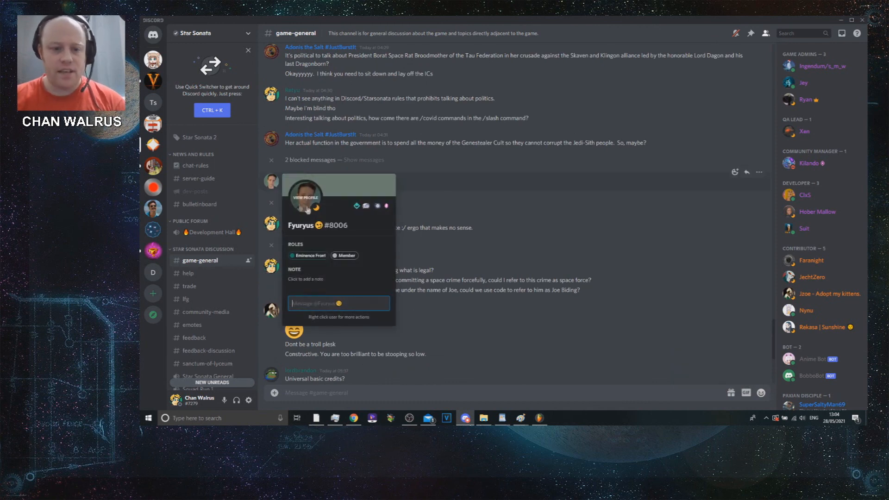
Step: Dismiss the profile card and scroll down to Dyno's thinking covid reply
click(305, 196)
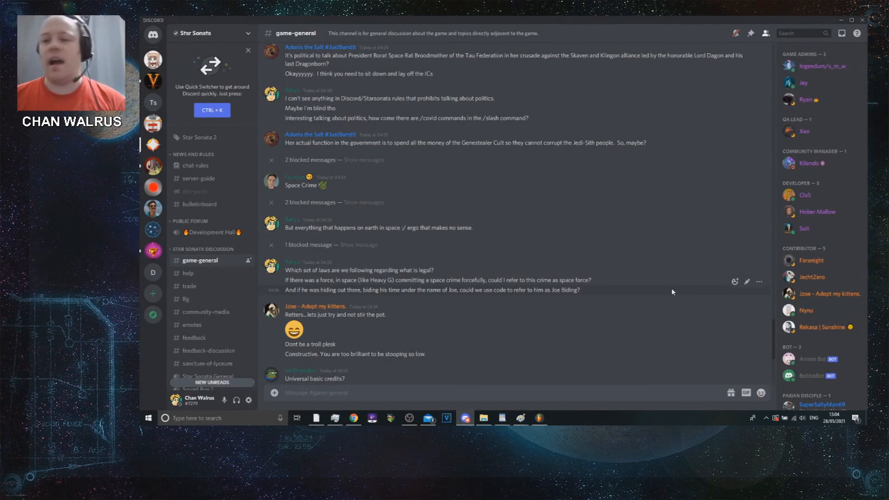
scroll(down, 3)
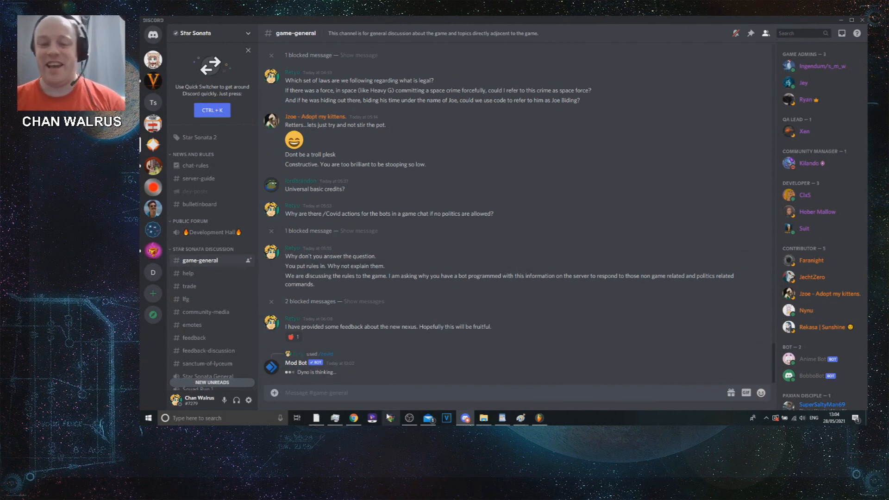
mouse_move(437, 354)
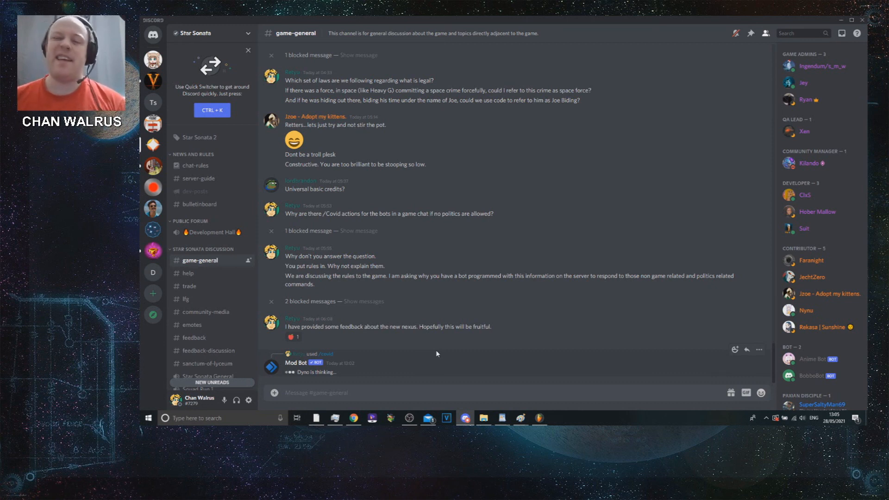
mouse_move(343, 289)
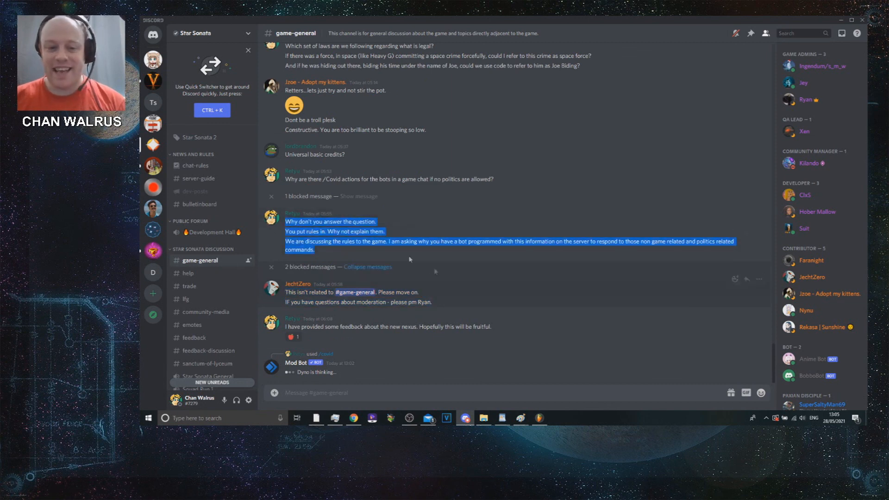
scroll(up, 3)
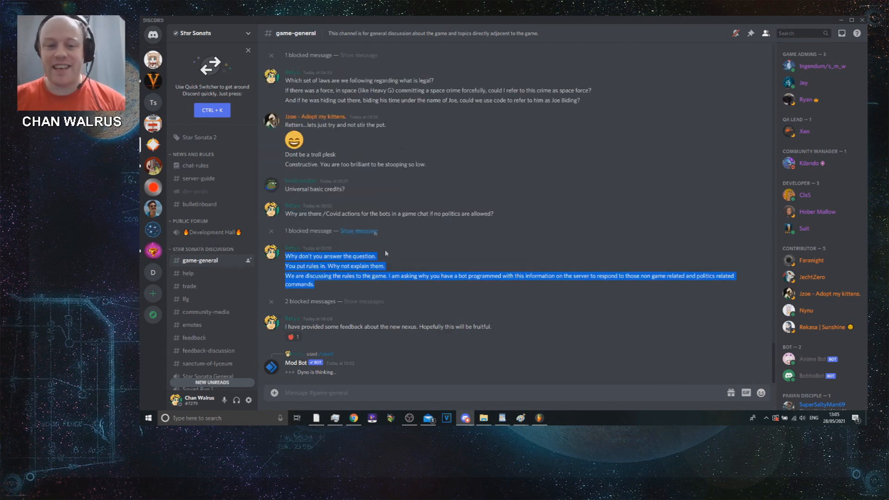